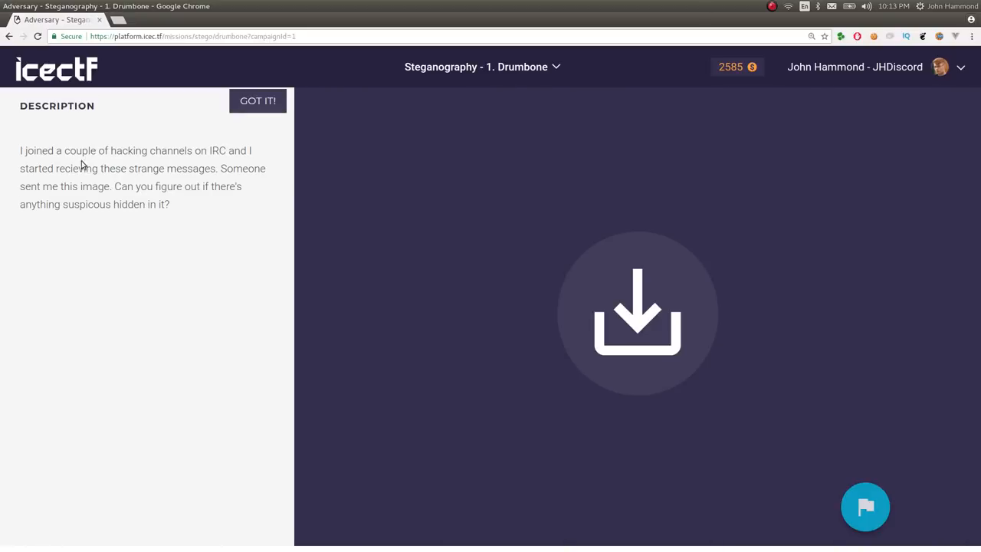
pyautogui.moveTo(80, 167)
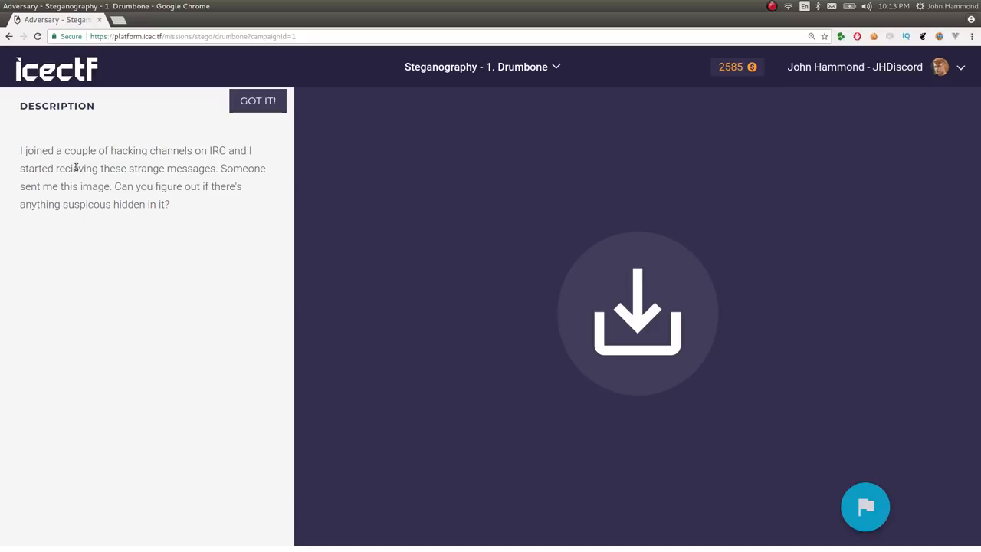
pyautogui.moveTo(71, 187)
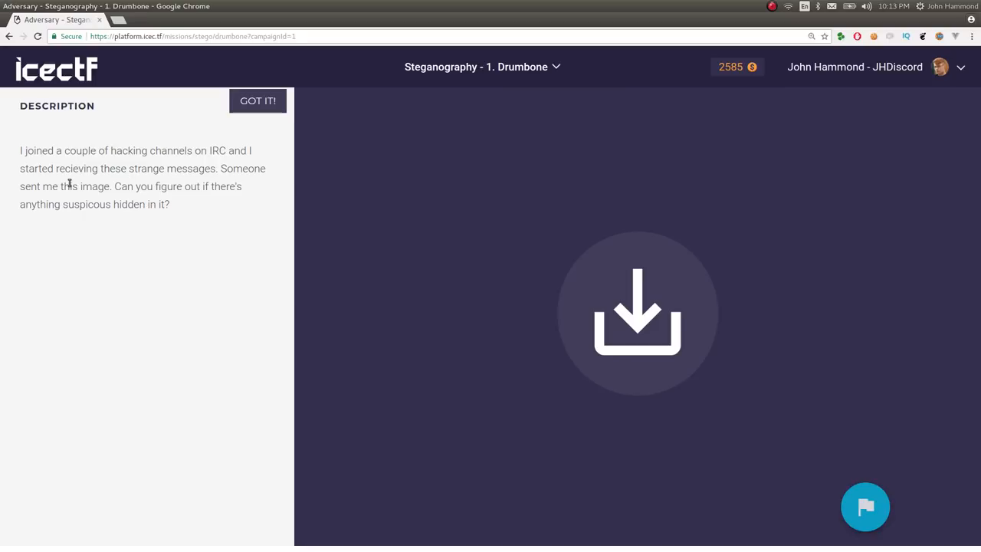
pyautogui.moveTo(364, 288)
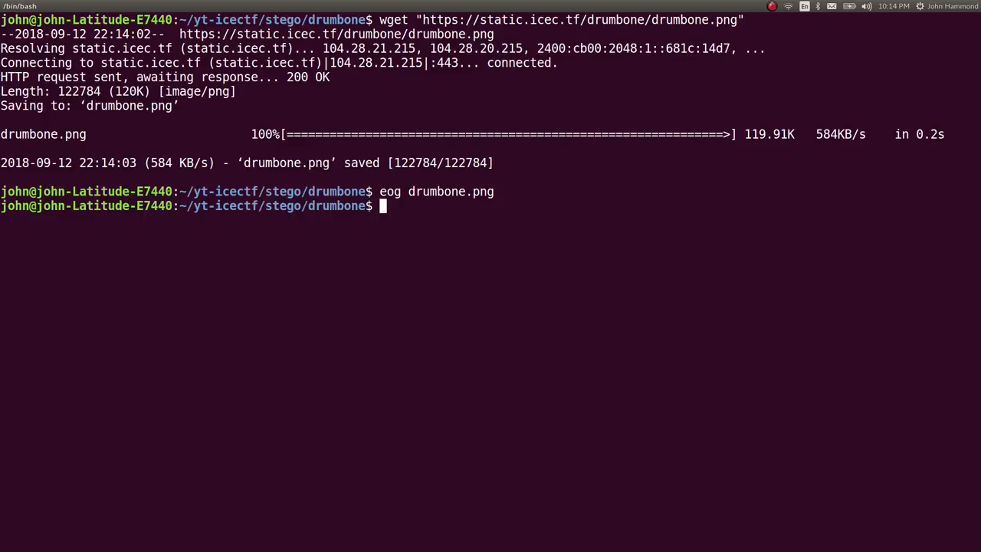
# Locate the StegSolve jar on disk with 'locate steg'
pyautogui.write('locate steg')
pyautogui.write('ja')
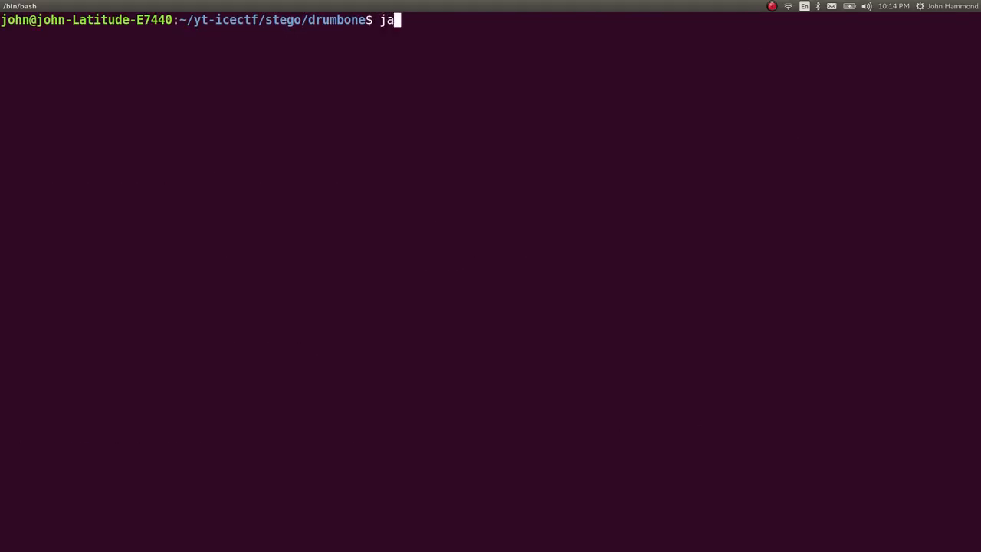
# Launch stegsolve.jar with java -jar and load drumbone.png for analysis
pyautogui.write('va -jar')
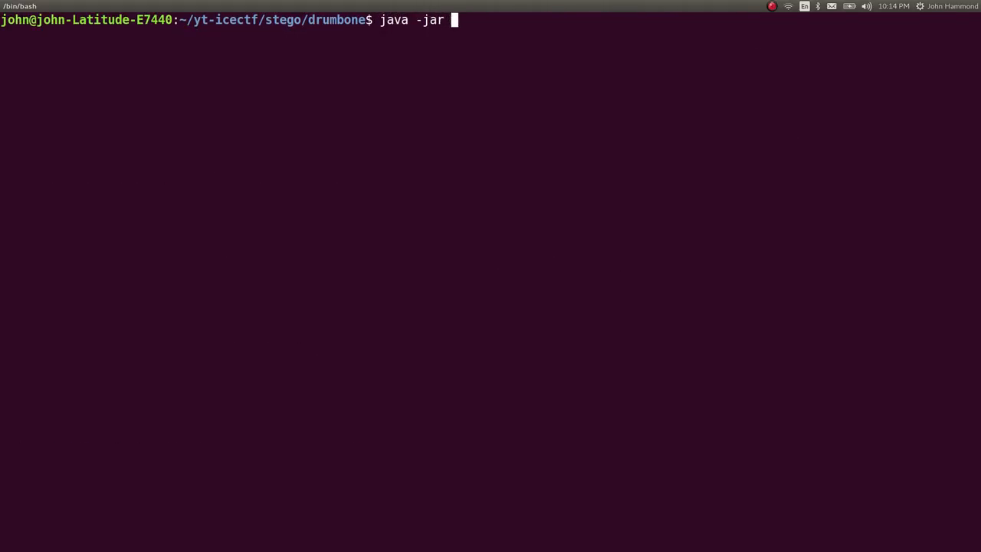
pyautogui.write('stegsolve.jar')
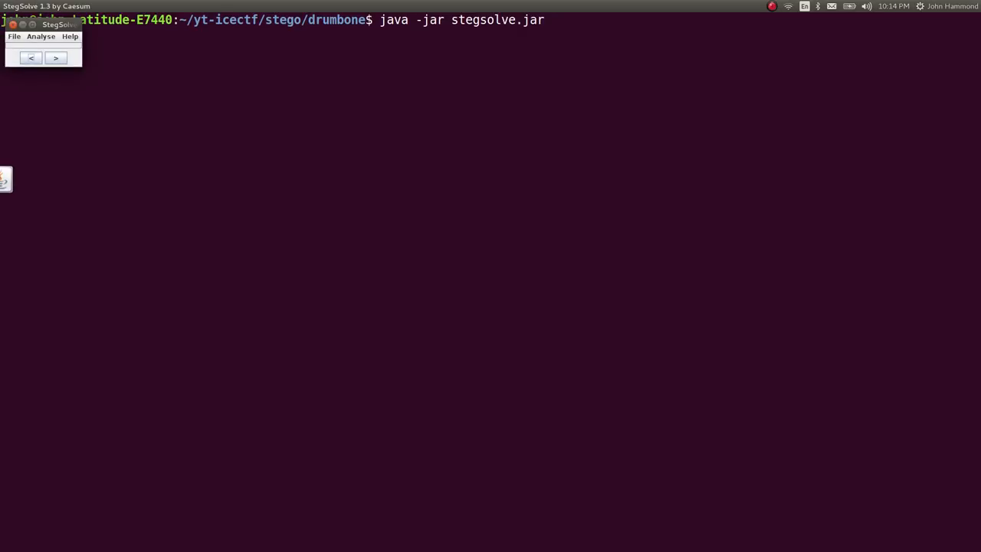
pyautogui.click(13, 37)
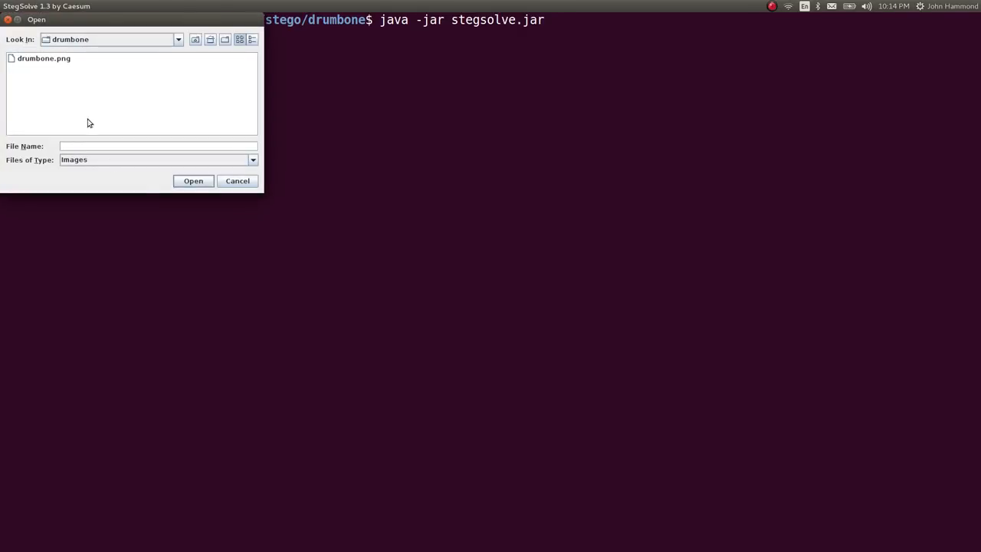
pyautogui.click(43, 59)
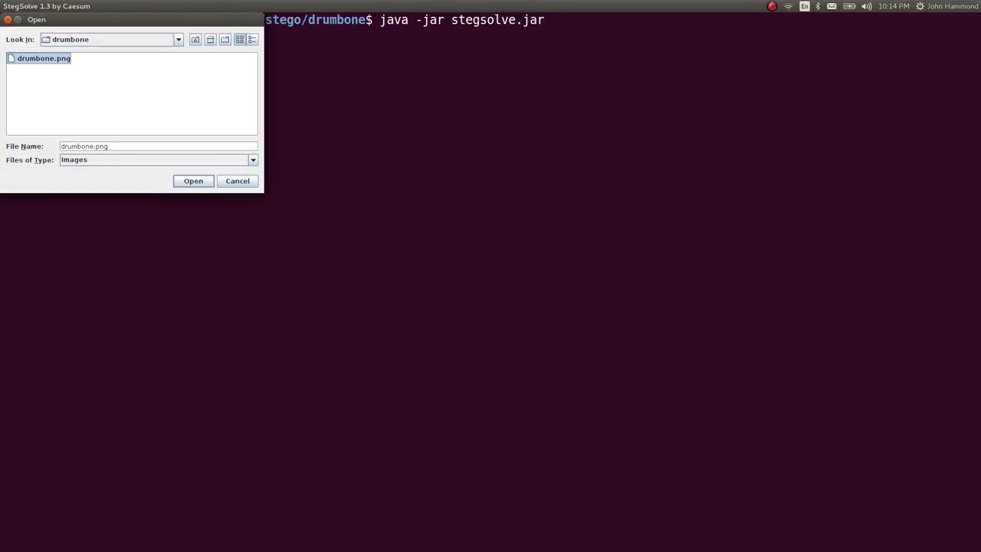
pyautogui.click(193, 181)
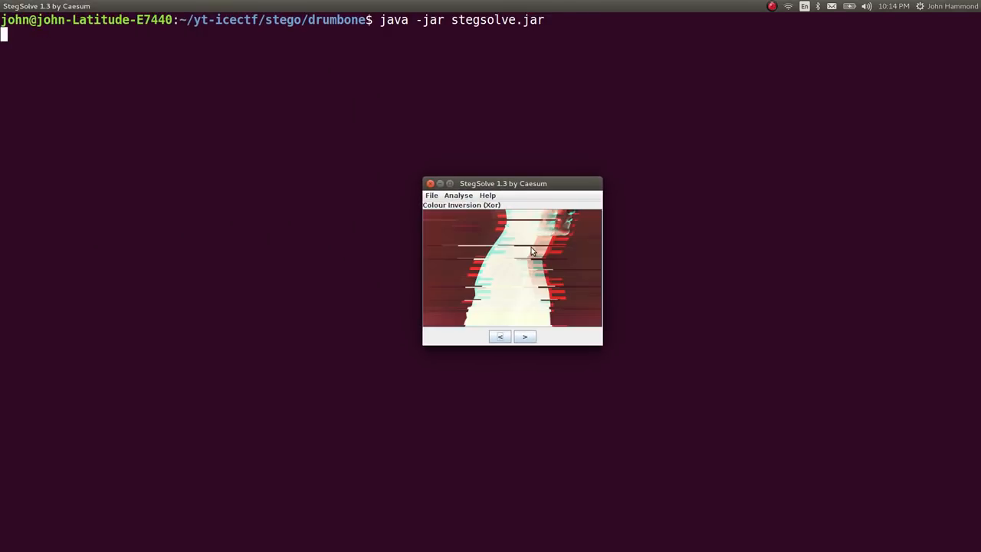
# Step through the red, green and blue bit planes until blue plane 0 shows the QR code
pyautogui.click(524, 337)
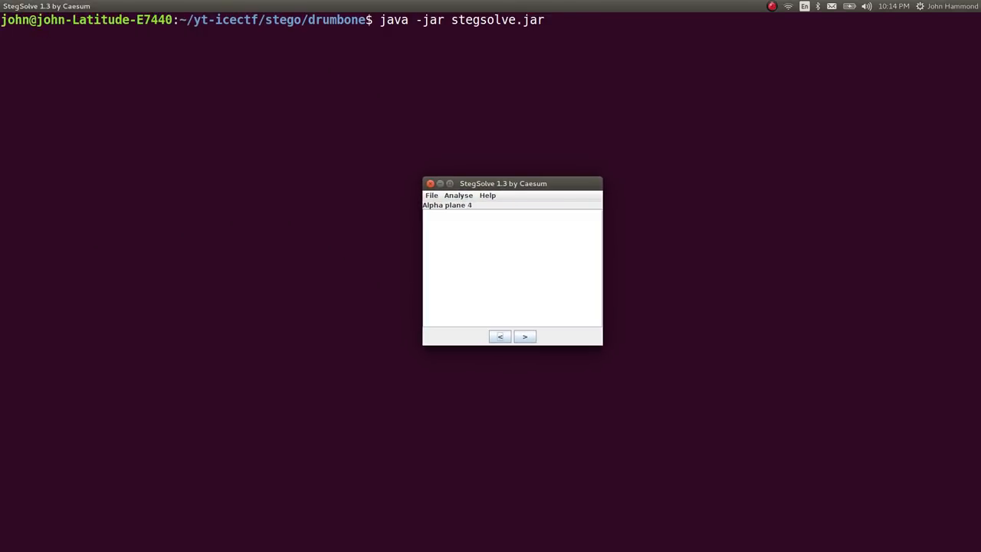
pyautogui.click(500, 337)
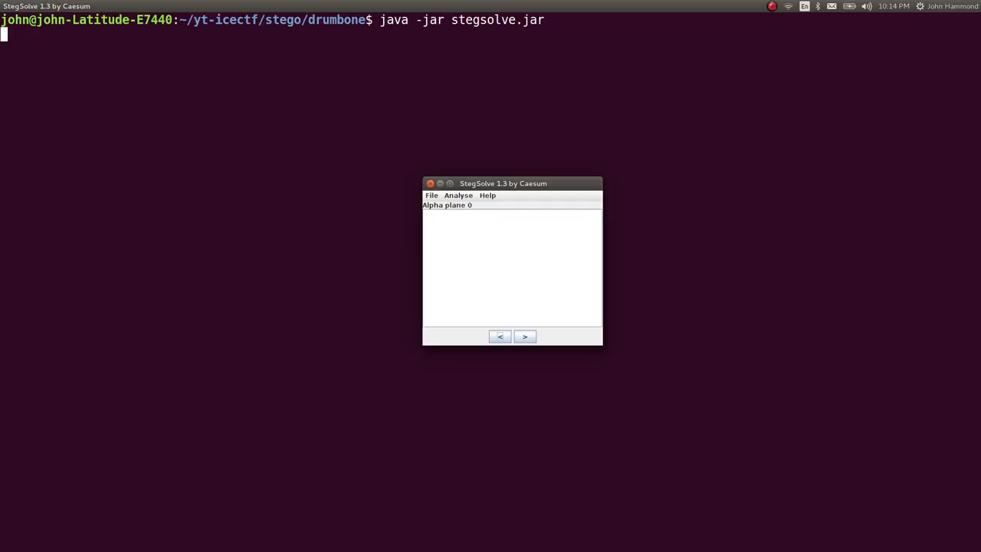
pyautogui.click(524, 337)
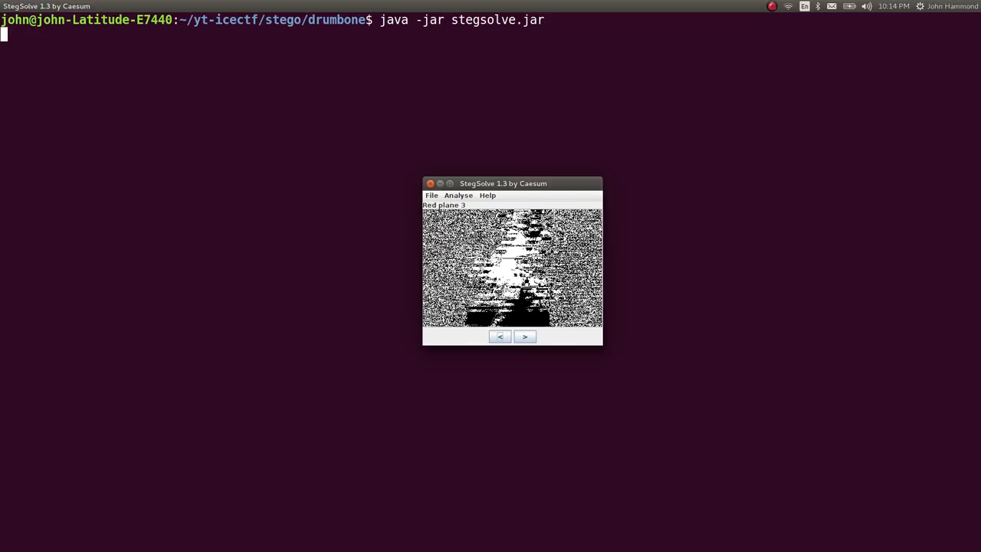
pyautogui.click(499, 337)
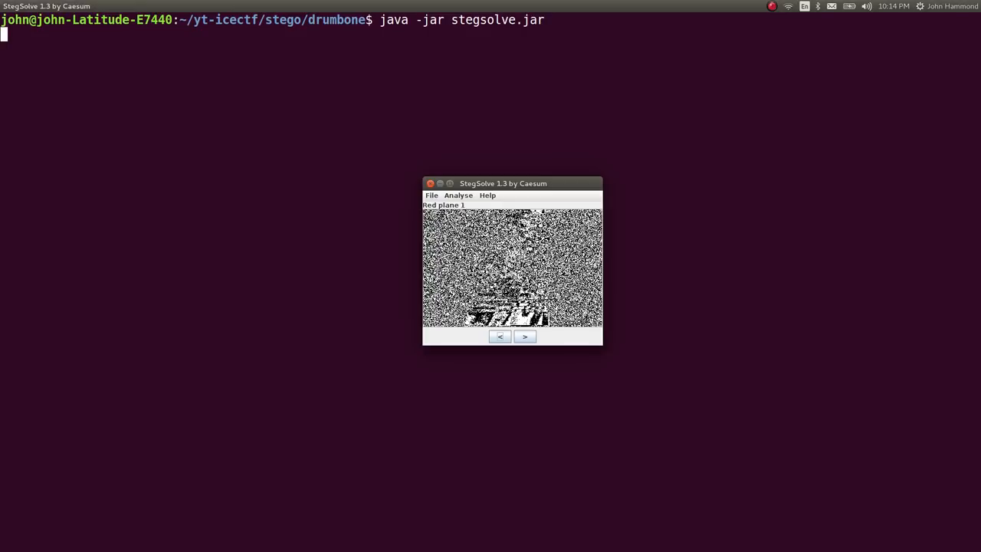
pyautogui.click(524, 337)
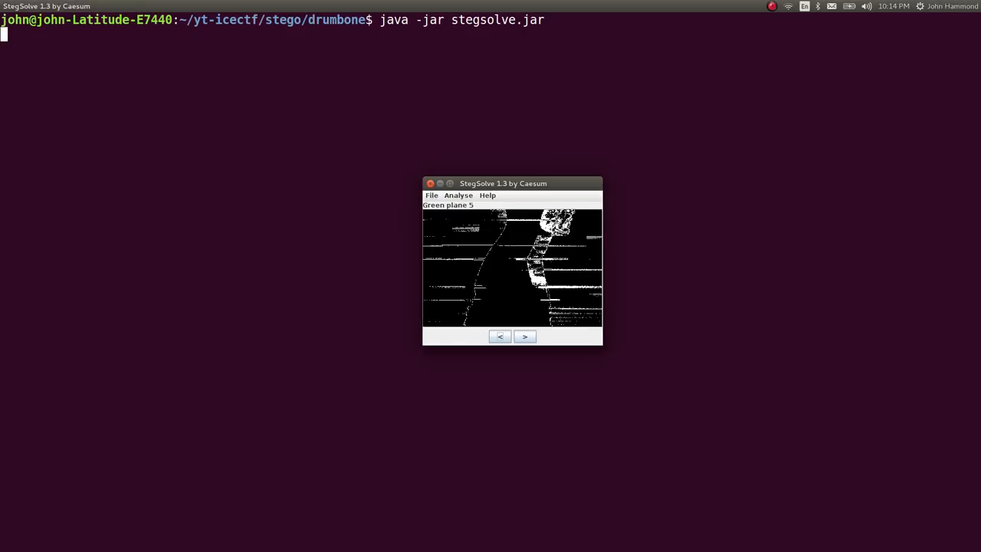
pyautogui.click(500, 337)
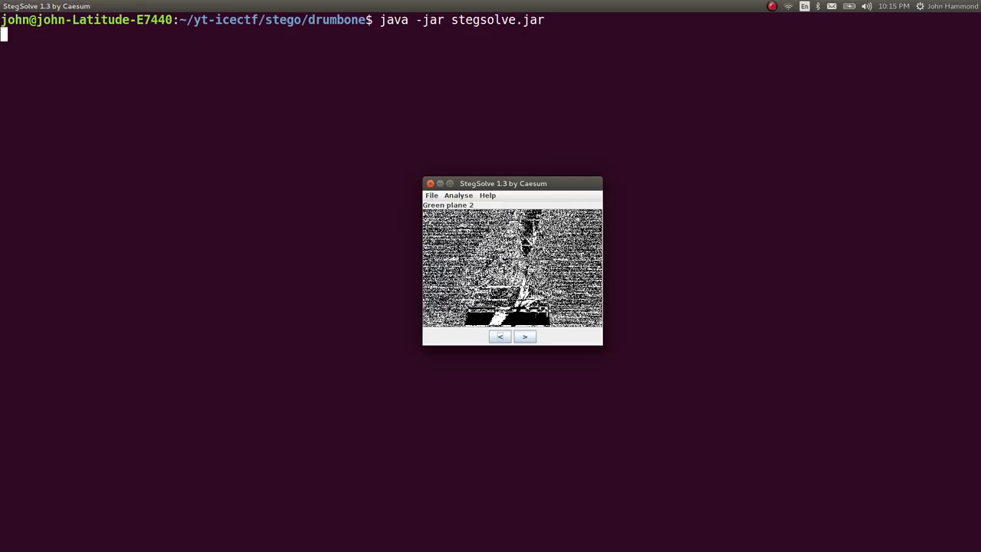
pyautogui.click(524, 337)
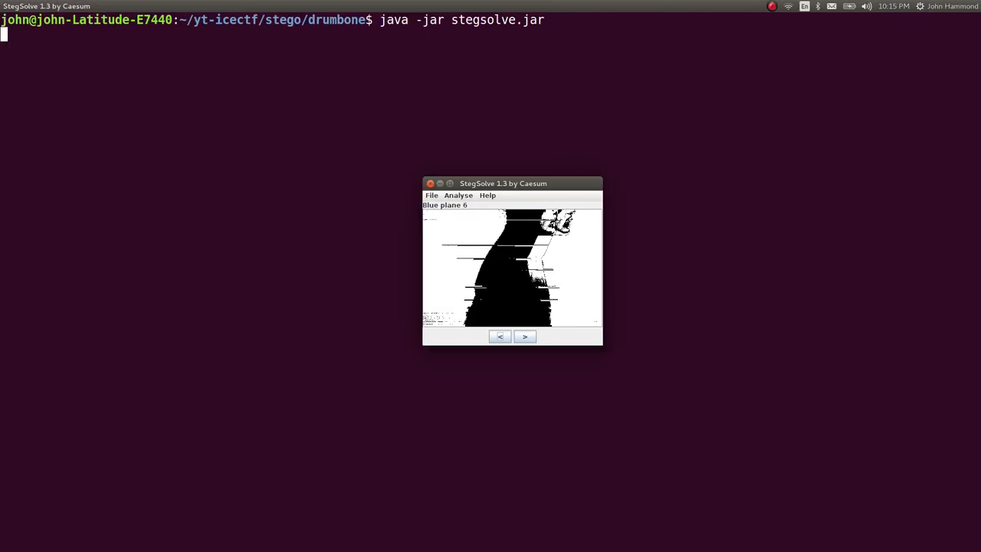
pyautogui.click(500, 338)
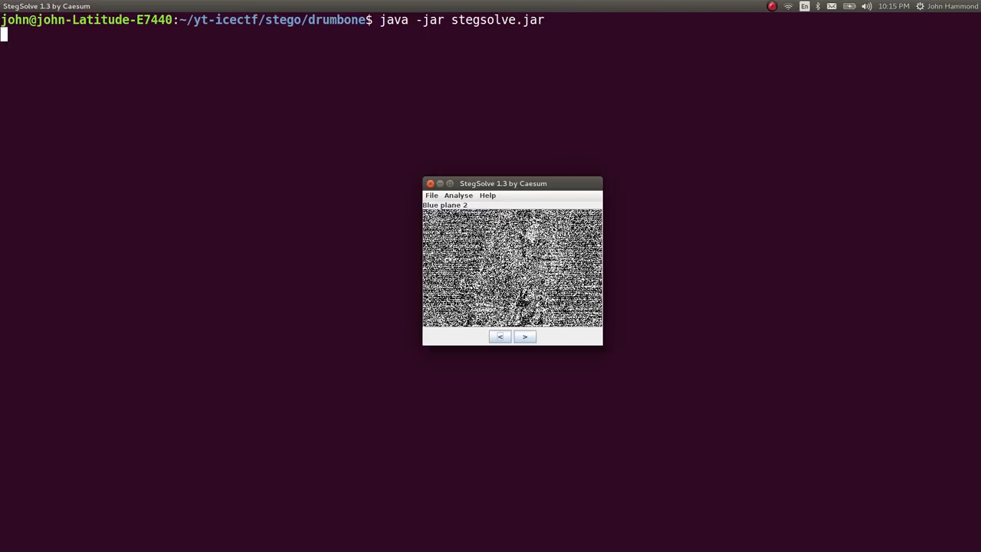
pyautogui.click(499, 338)
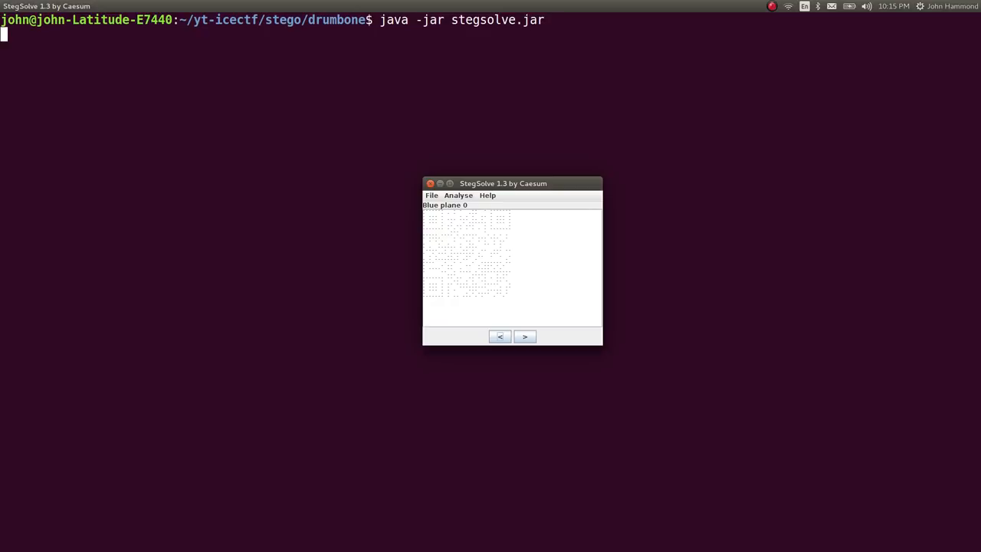
# Save the blue plane 0 view as new.png and list the folder to confirm
pyautogui.click(432, 194)
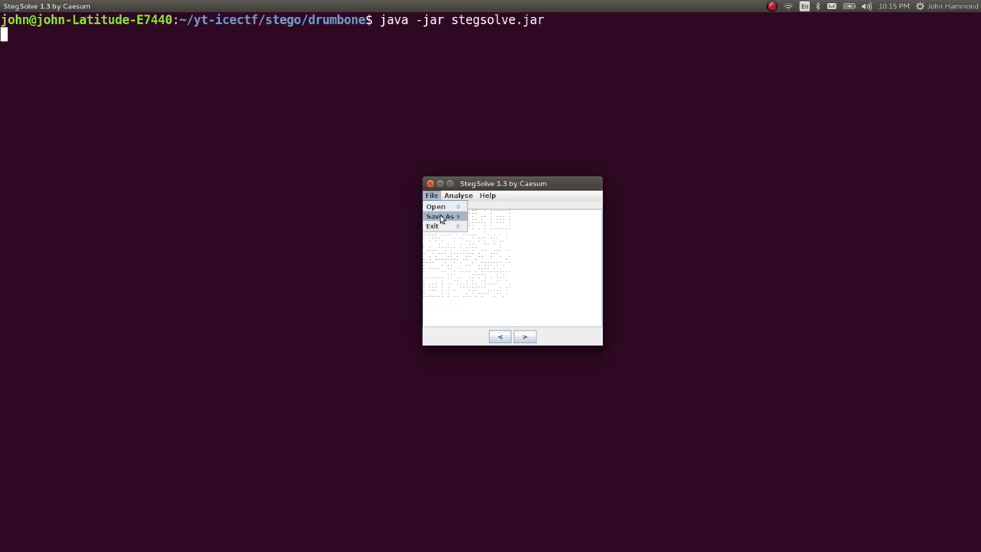
pyautogui.click(443, 216)
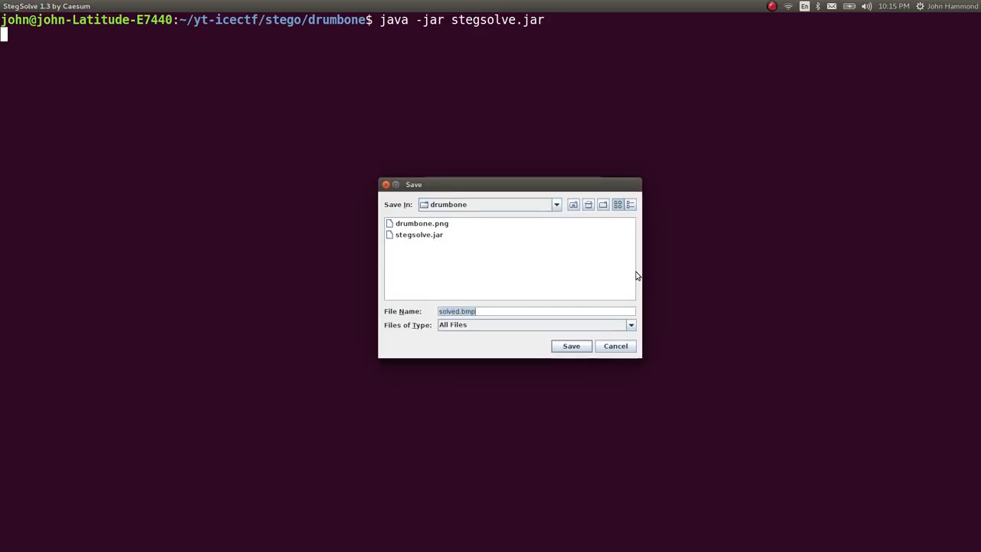
pyautogui.write('new.png')
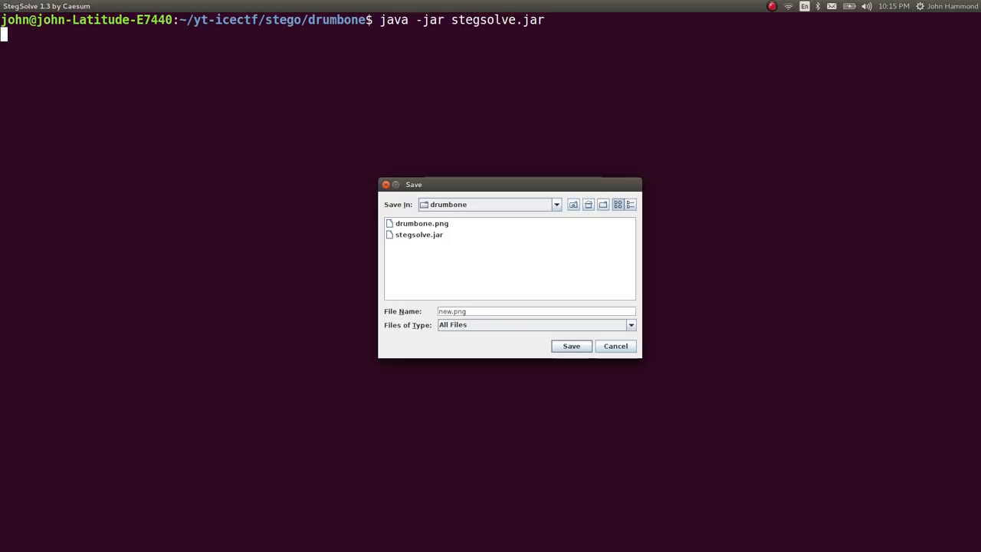
pyautogui.click(616, 346)
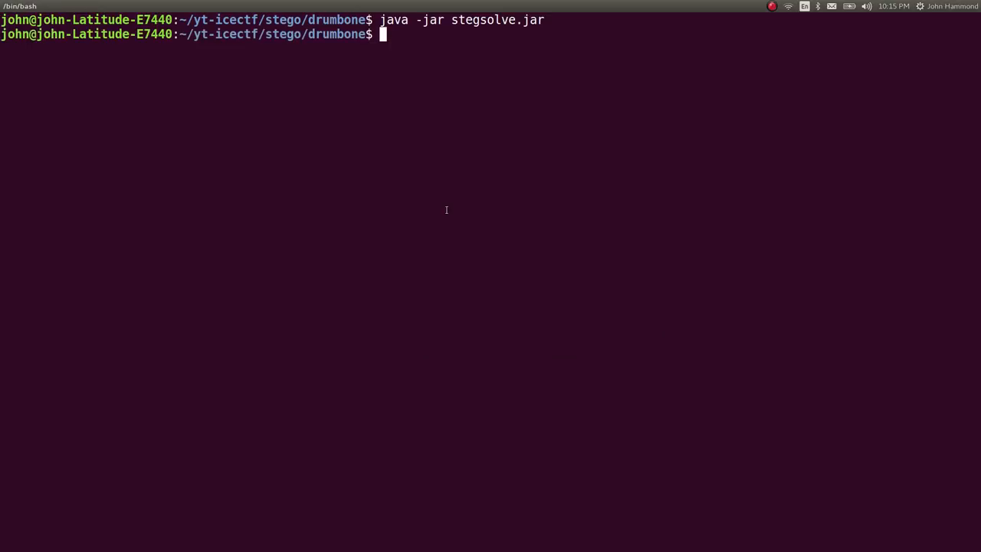
pyautogui.write('ls')
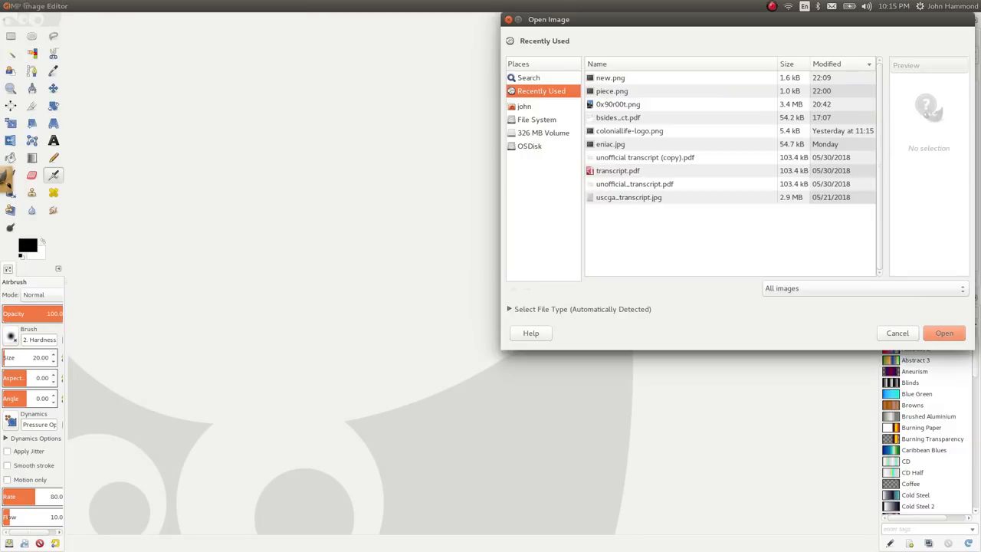
pyautogui.moveTo(636, 91)
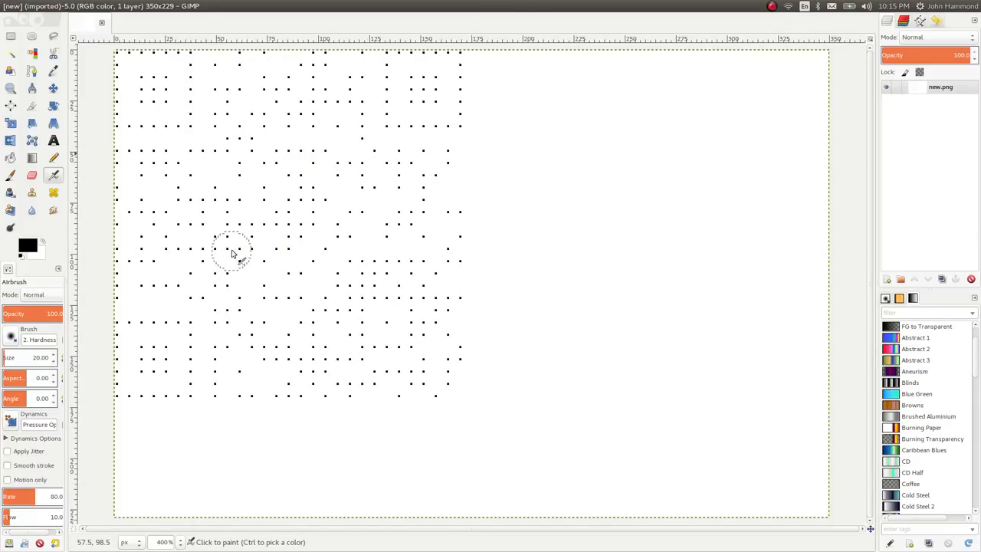
# Switch to the Rectangle Select tool on the opened new.png
pyautogui.click(10, 36)
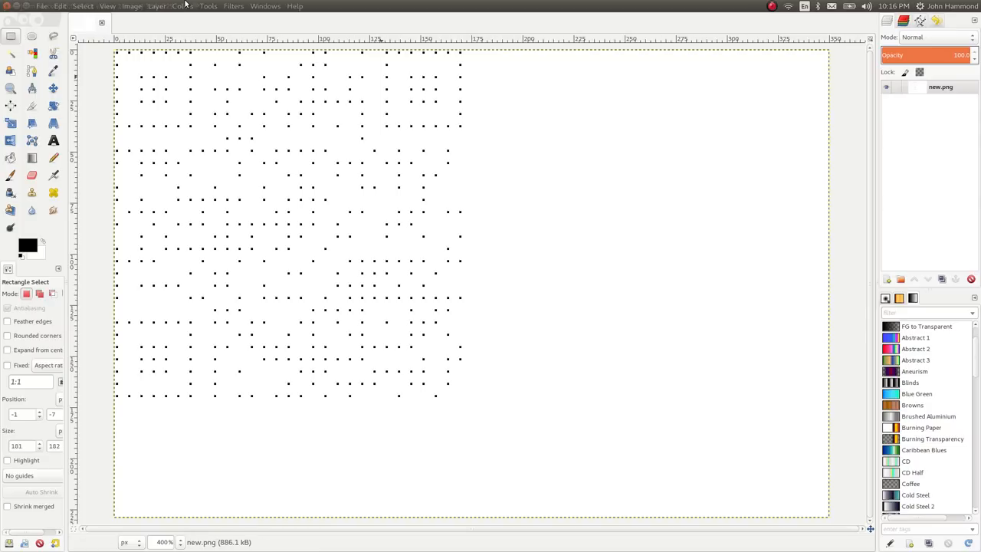
# Run Sobel edge detection on new.png several times to solidify the dot grid
pyautogui.click(233, 6)
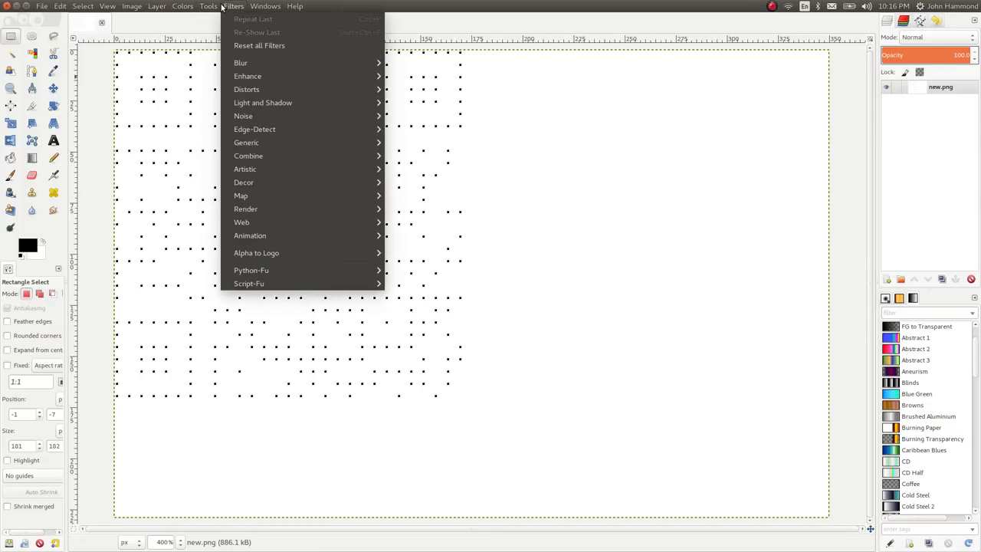
pyautogui.moveTo(254, 128)
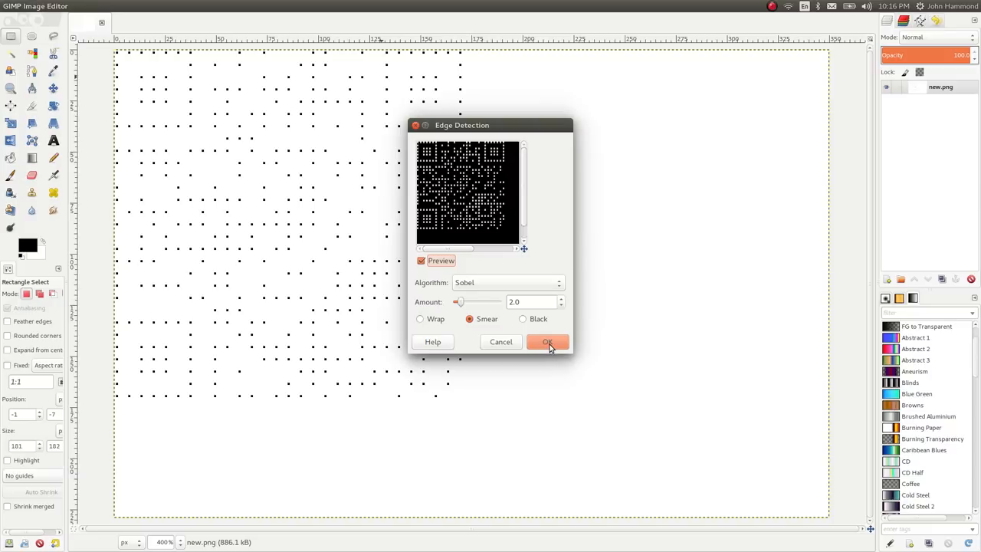
pyautogui.click(547, 342)
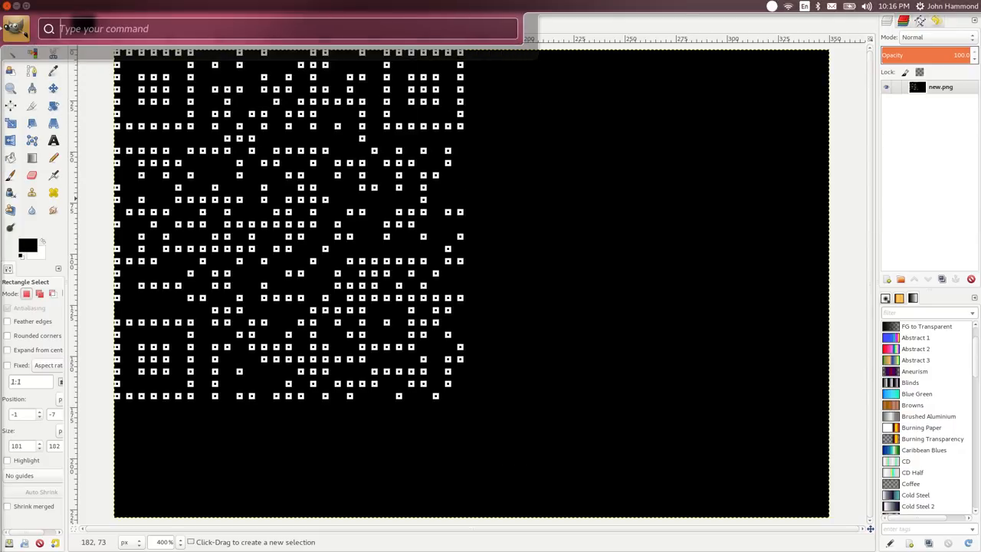
pyautogui.write('edge')
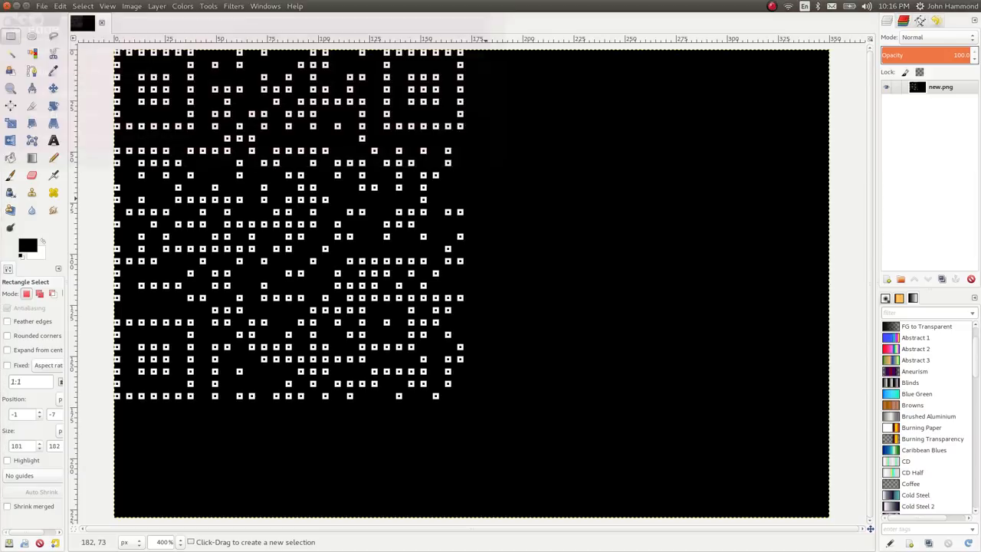
pyautogui.click(233, 6)
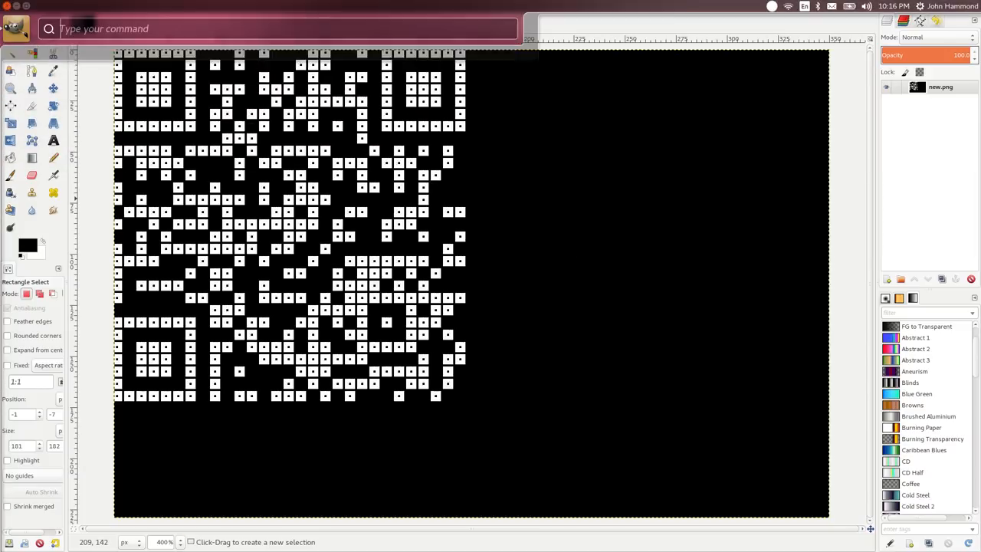
pyautogui.write('edge')
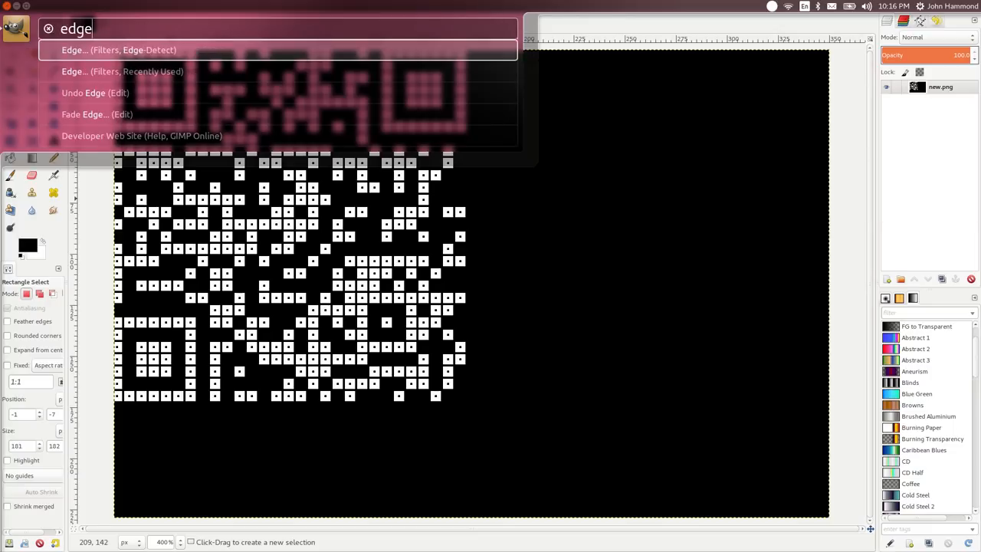
pyautogui.click(120, 49)
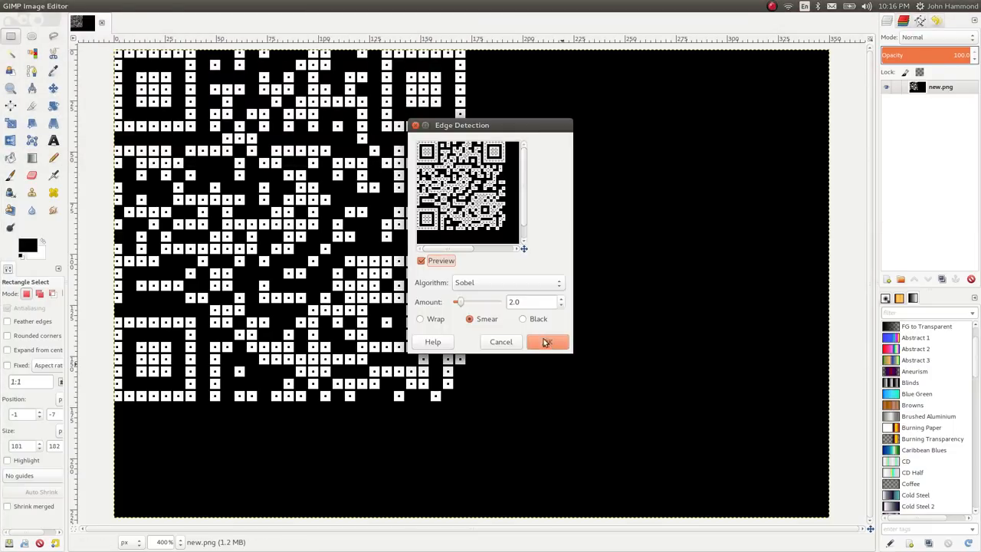
pyautogui.click(549, 342)
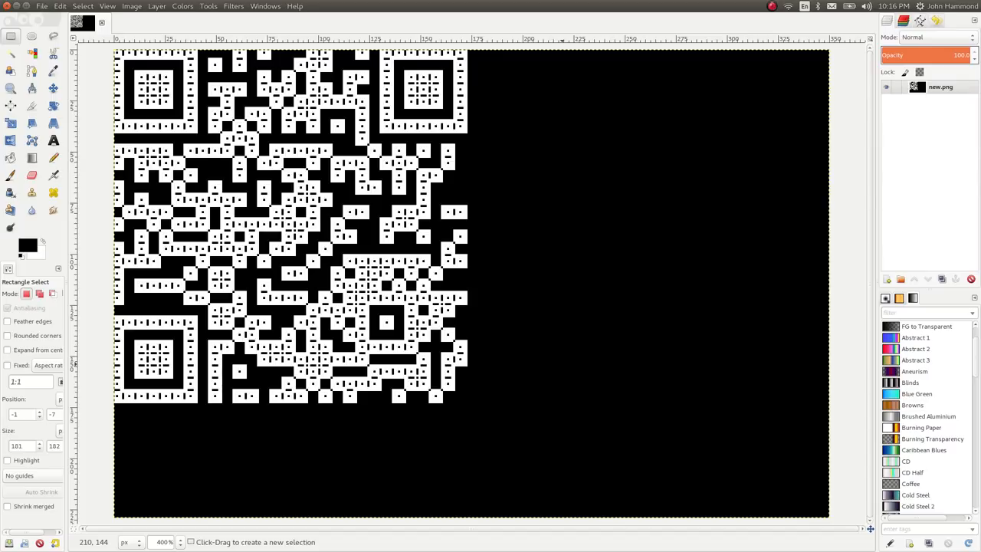
# Invert the colours so the QR code is black on white
pyautogui.write('inver')
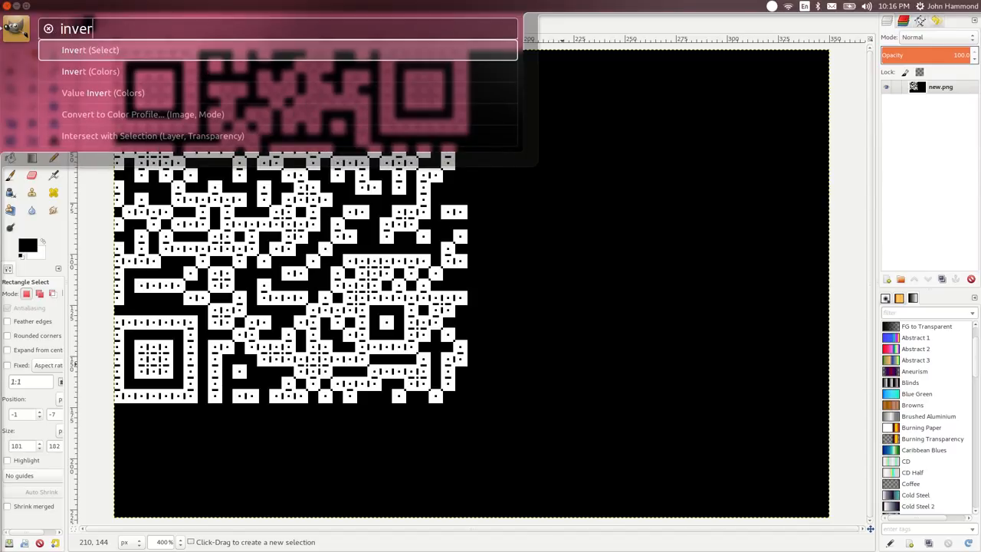
pyautogui.click(91, 72)
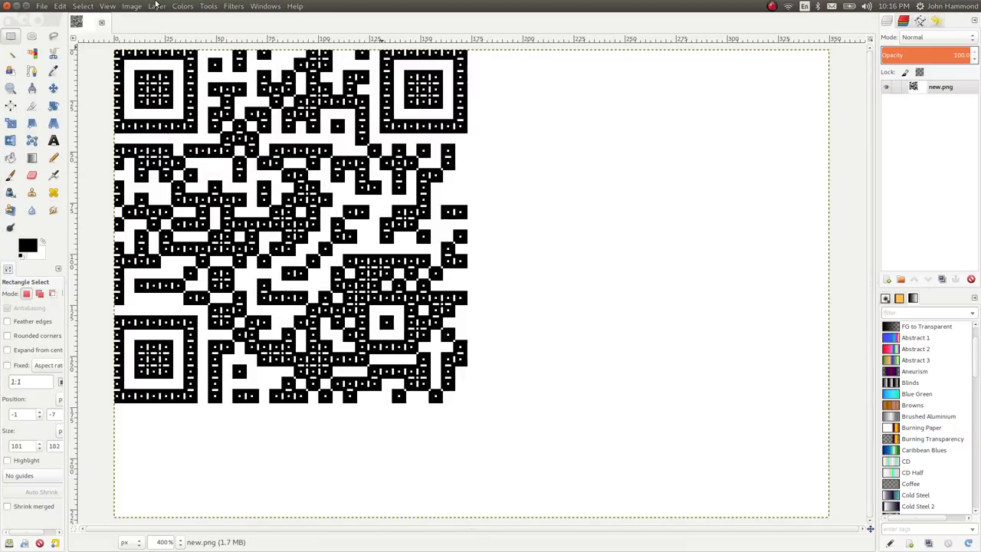
pyautogui.click(132, 6)
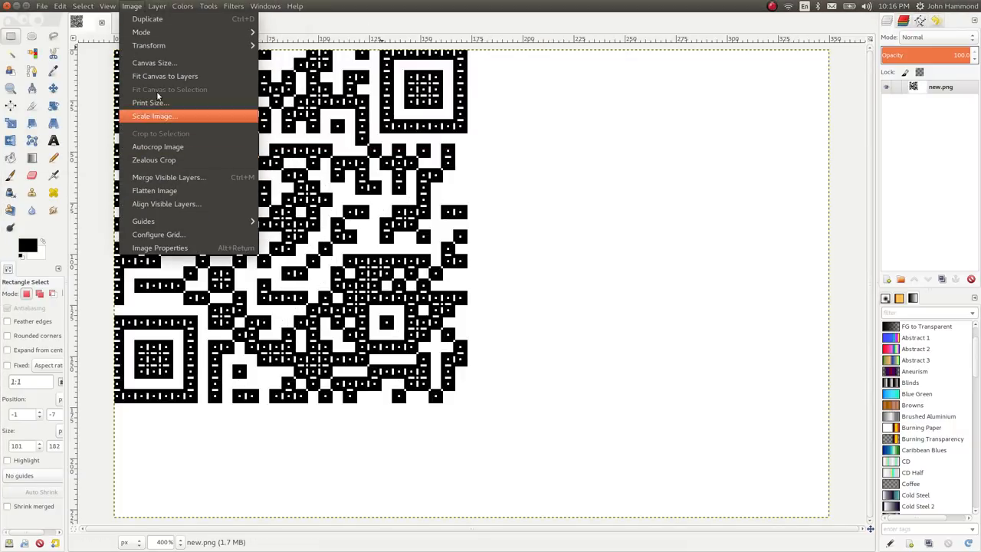
pyautogui.click(182, 7)
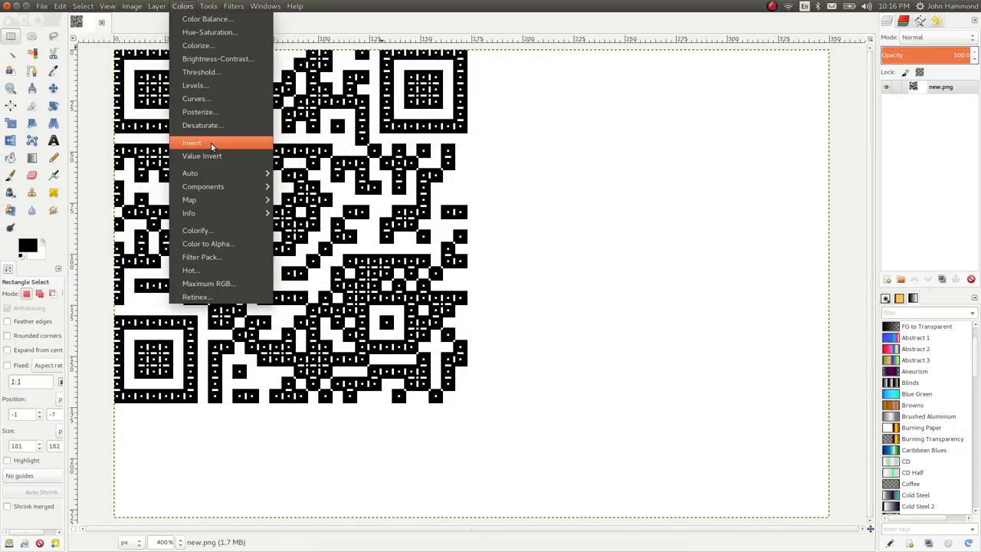
pyautogui.click(191, 143)
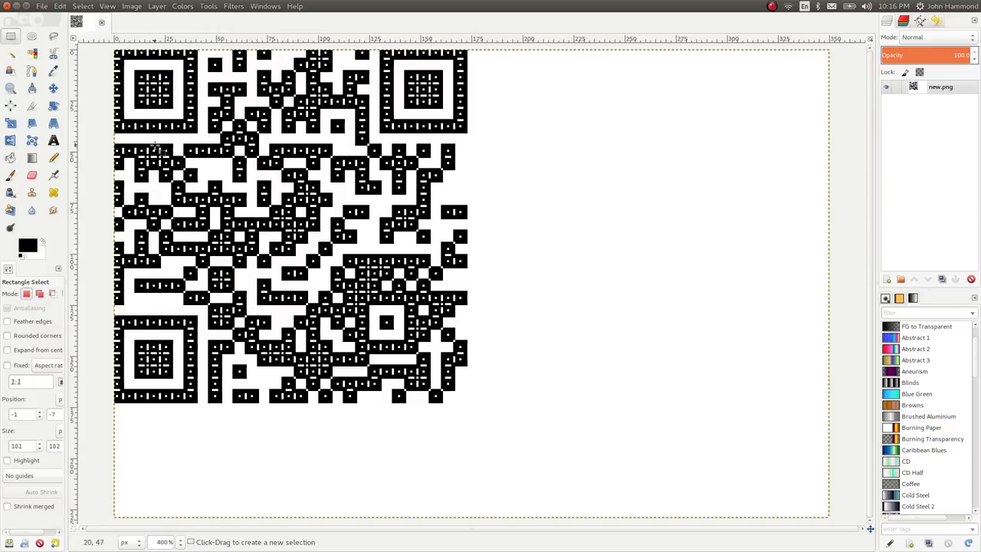
pyautogui.moveTo(498, 417)
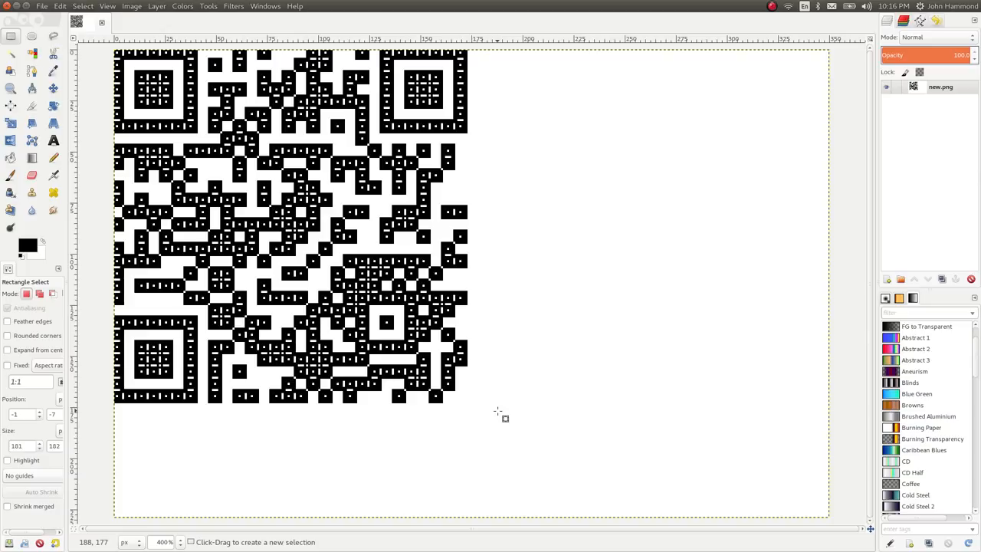
pyautogui.moveTo(520, 325)
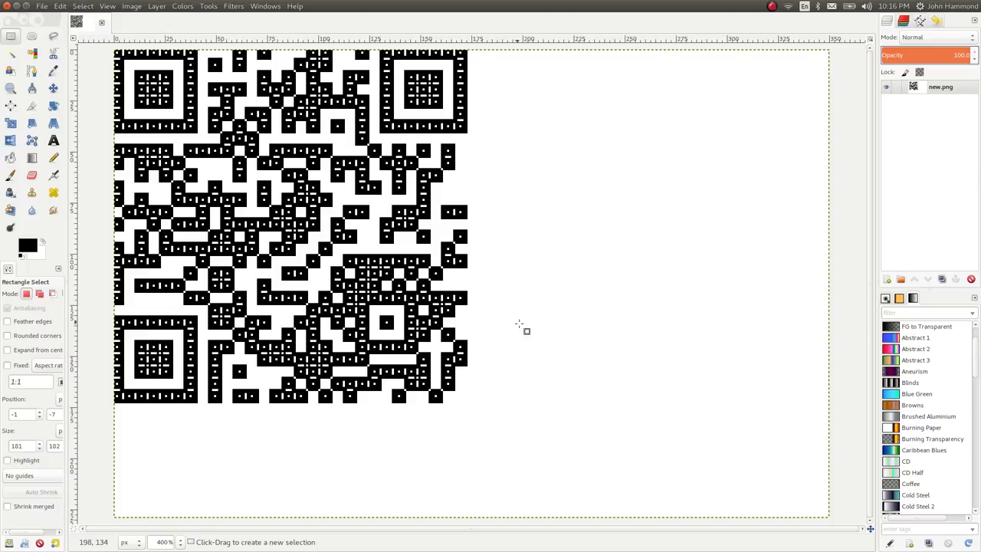
pyautogui.moveTo(520, 325)
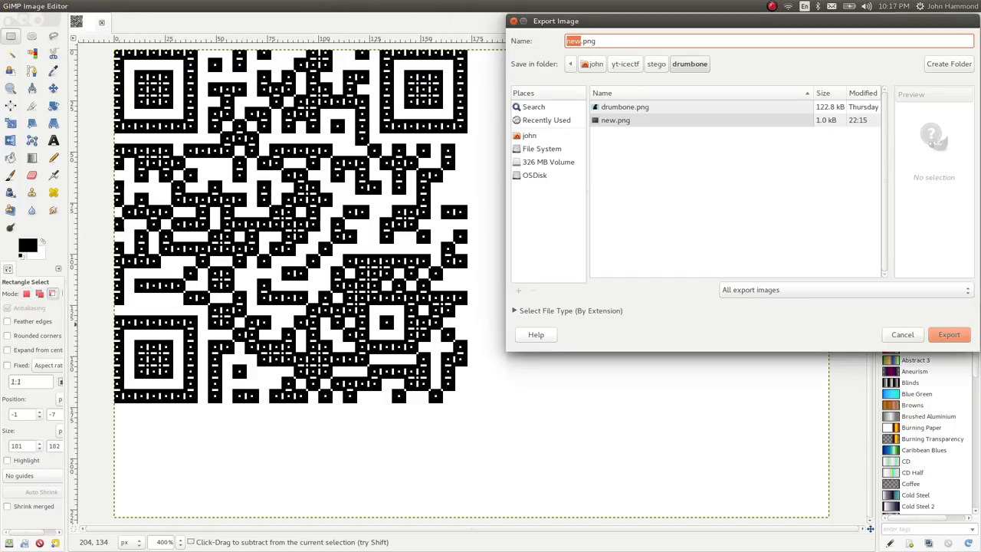
# Export the image as qrcode.png and run zbarimg qrcode.png in the terminal
pyautogui.write('qrcode')
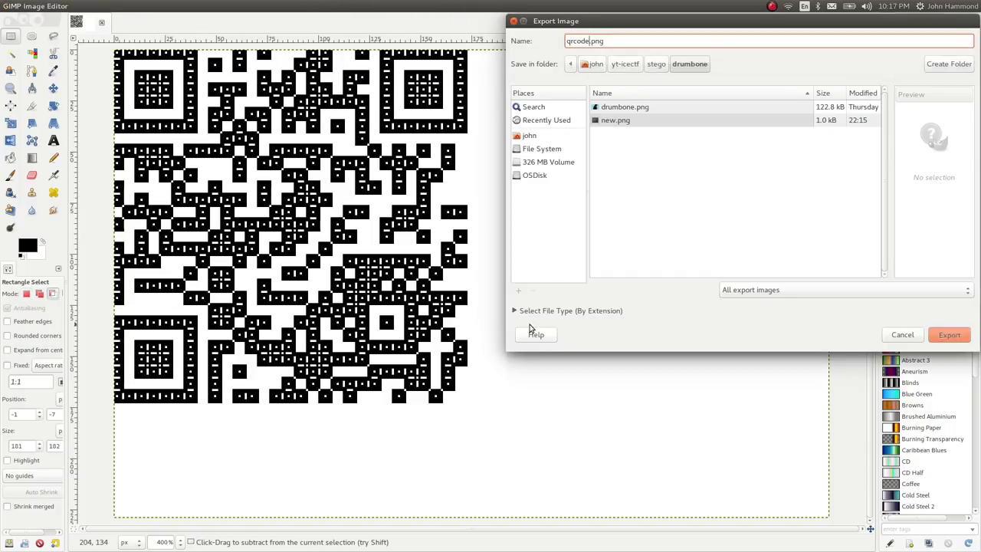
pyautogui.click(949, 334)
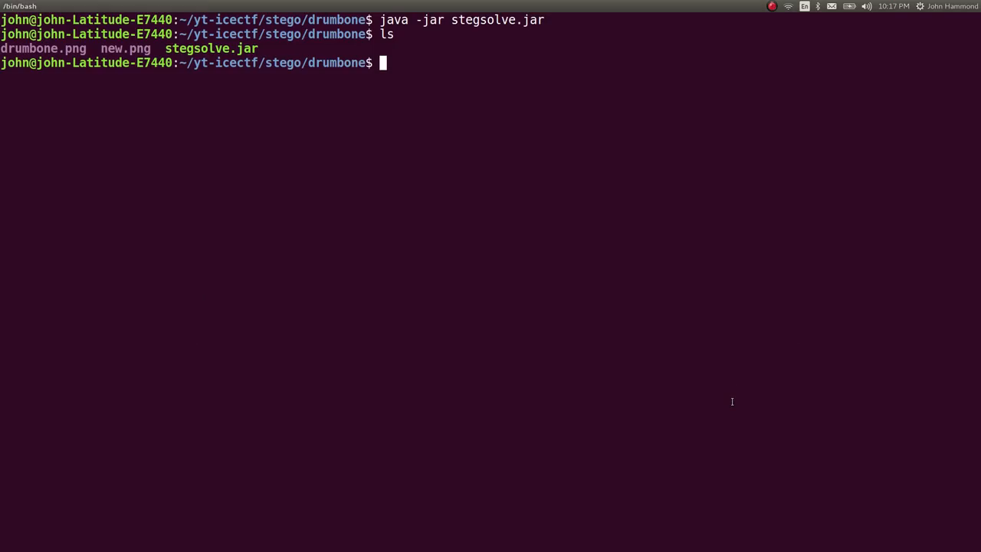
pyautogui.write('zbarimg')
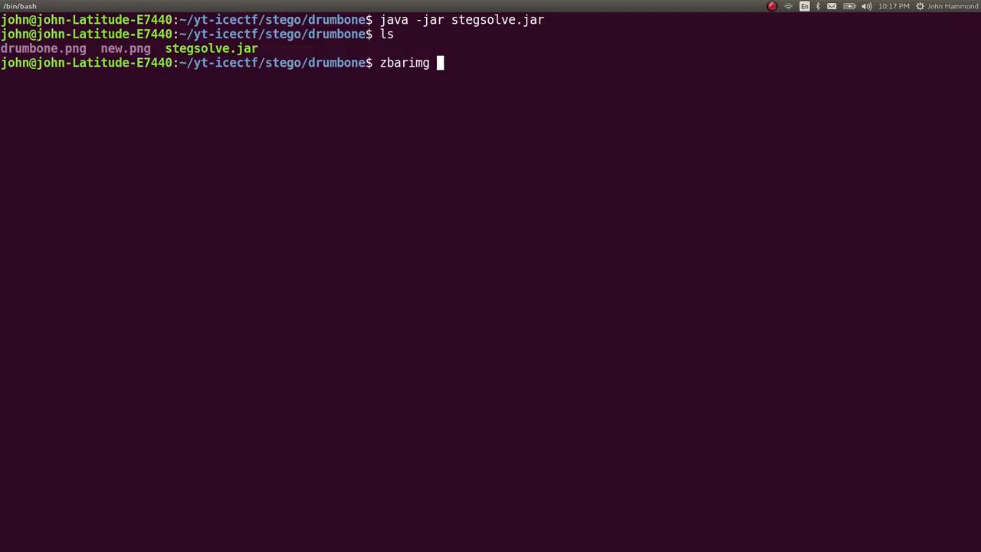
pyautogui.write('qrcode.png')
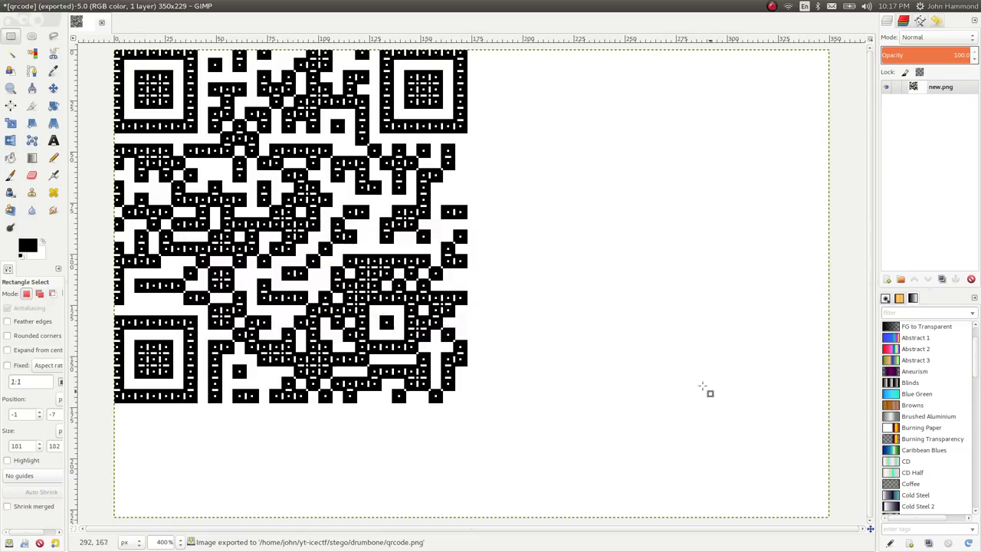
pyautogui.moveTo(364, 217)
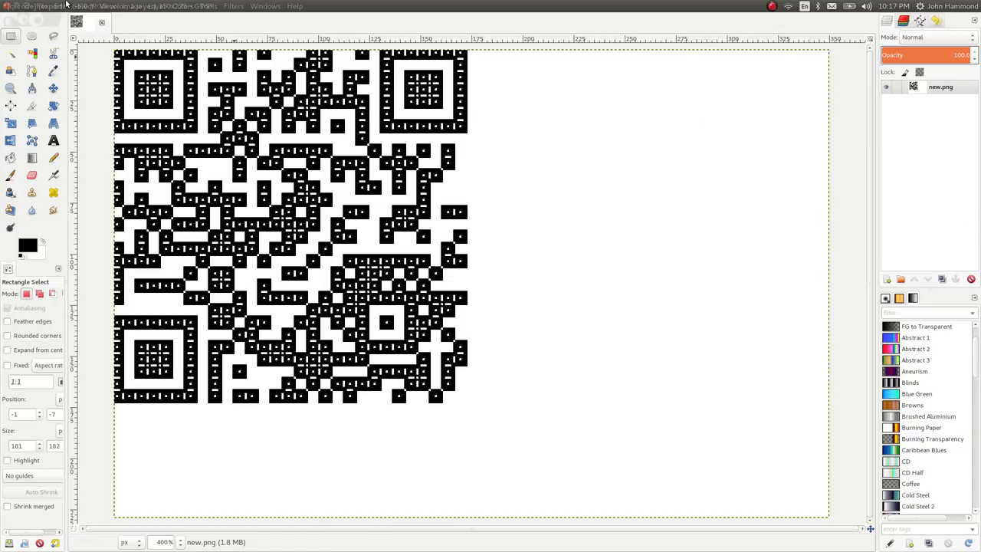
# Bring up the canvas context menu to re-export the QR image
pyautogui.rightClick(941, 86)
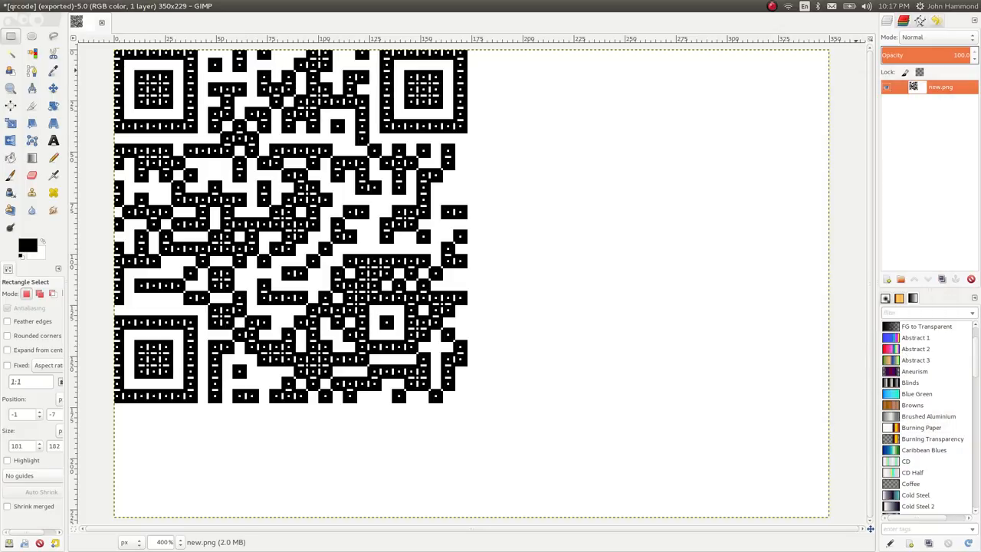
pyautogui.moveTo(383, 200)
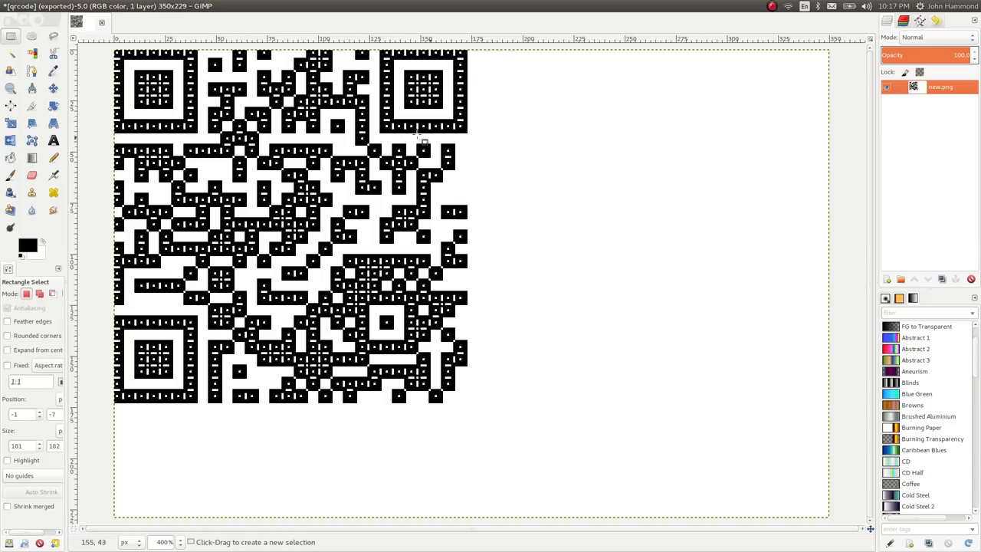
pyautogui.moveTo(244, 85)
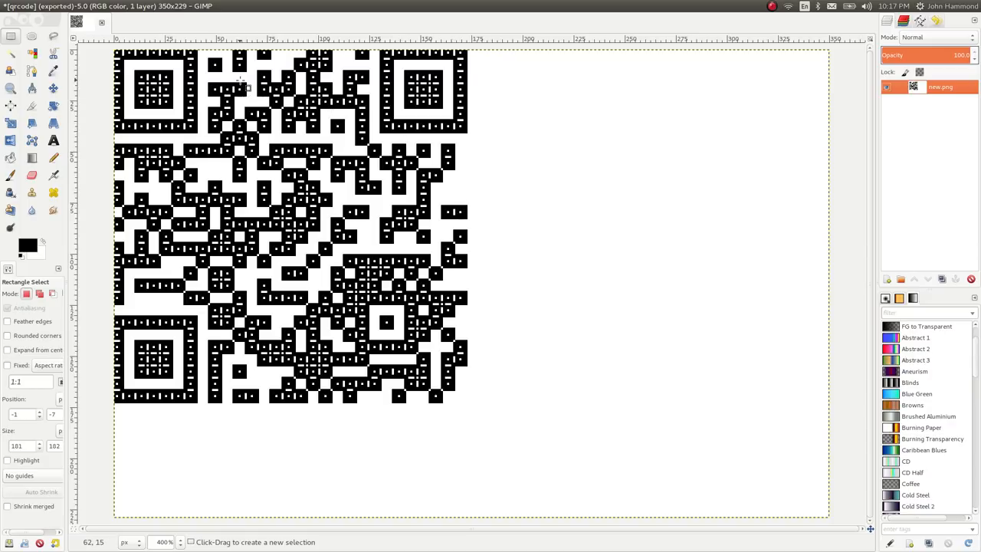
pyautogui.moveTo(428, 214)
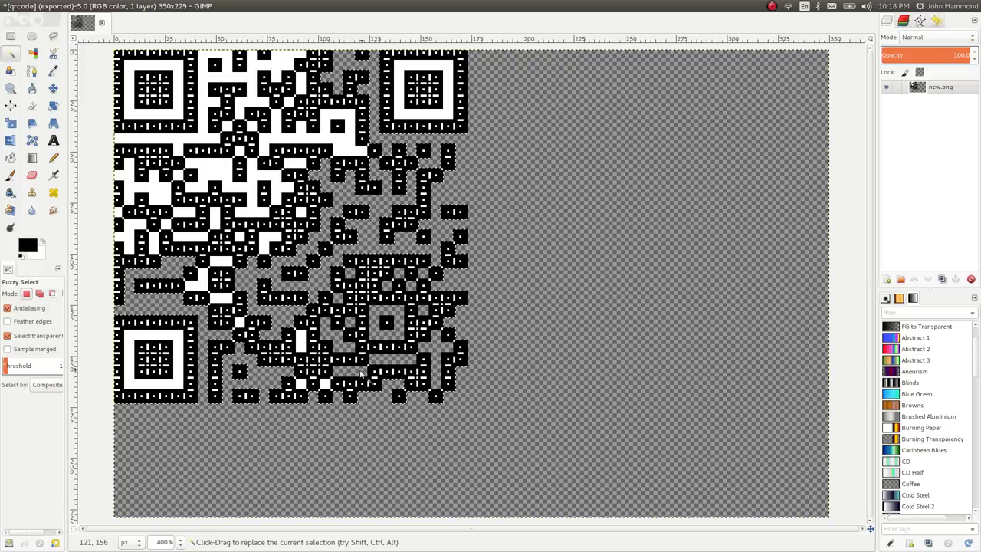
# Delete the remaining white regions to transparency and switch to Select by Color
pyautogui.click(299, 340)
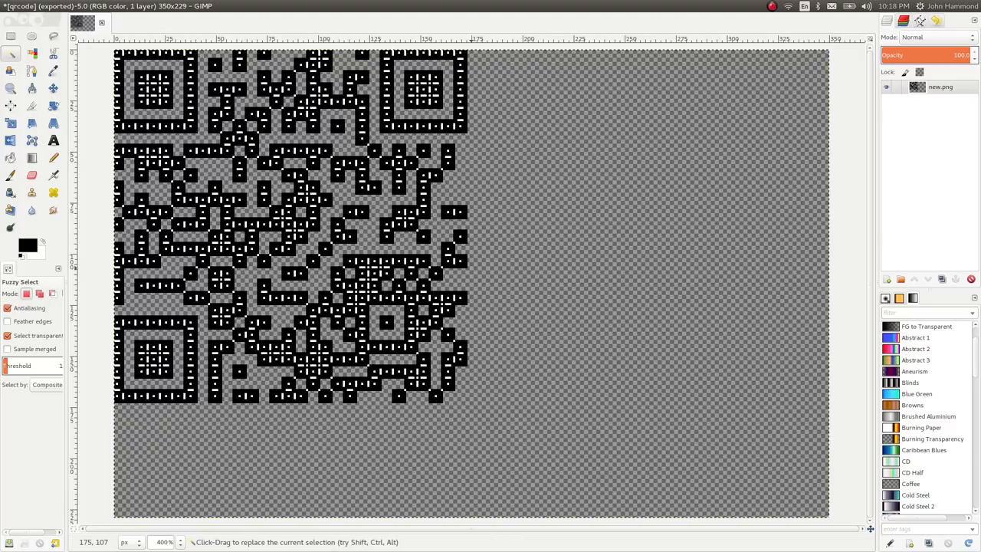
pyautogui.click(420, 205)
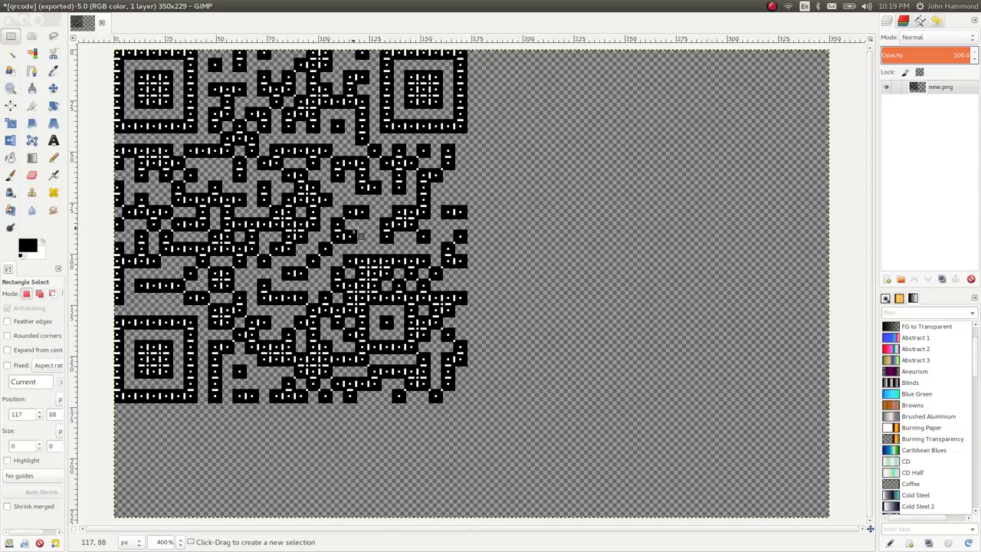
pyautogui.click(82, 6)
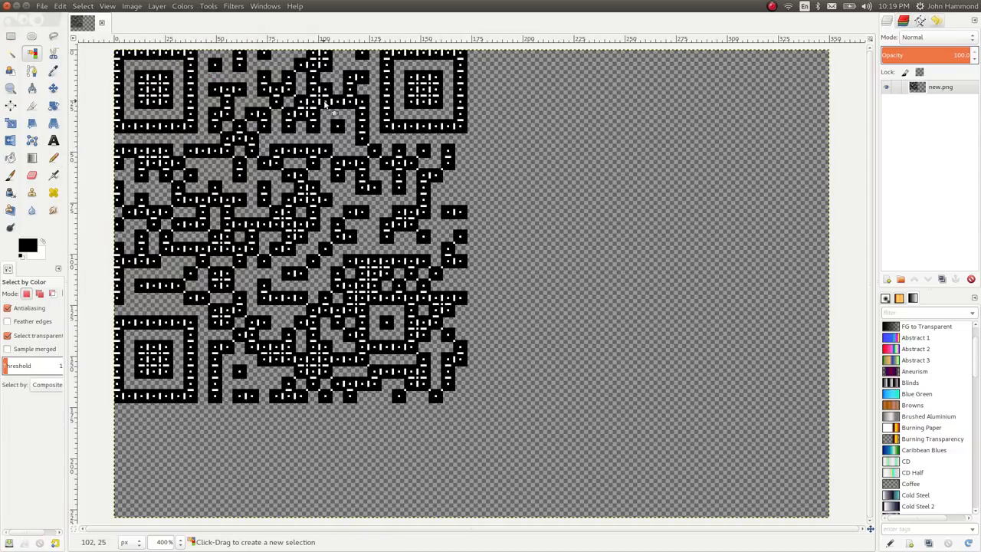
# Select the black pixels, invert the selection, and add a new empty layer
pyautogui.click(325, 104)
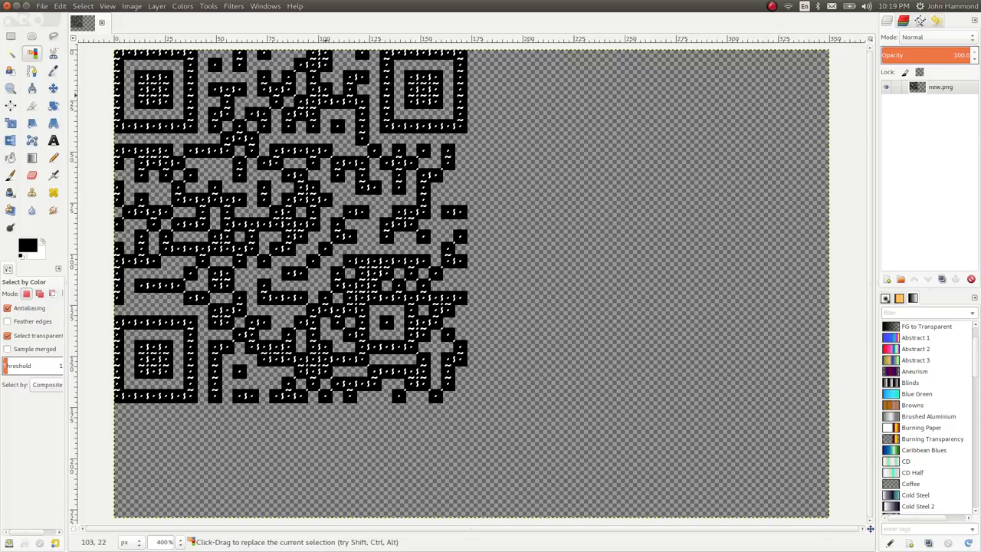
pyautogui.write('invert')
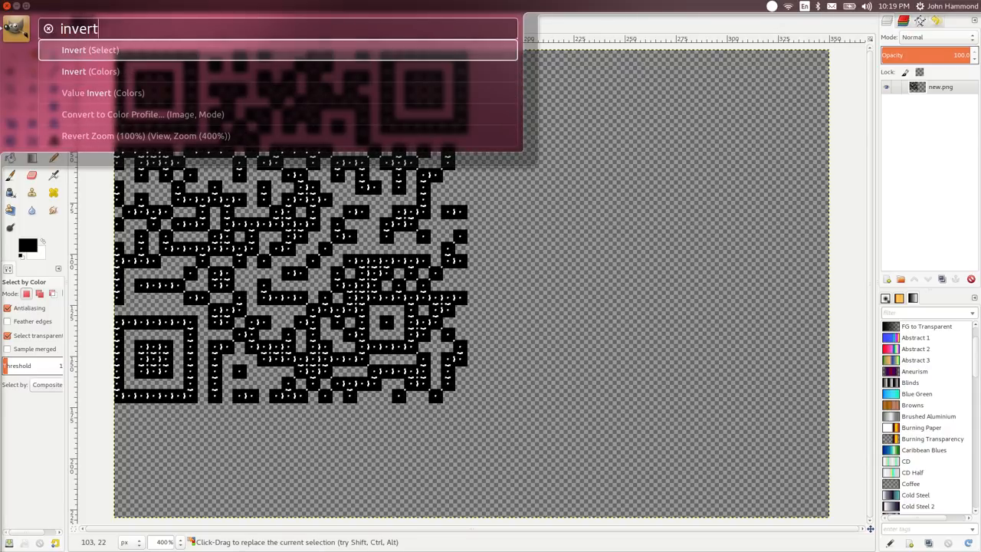
pyautogui.click(89, 72)
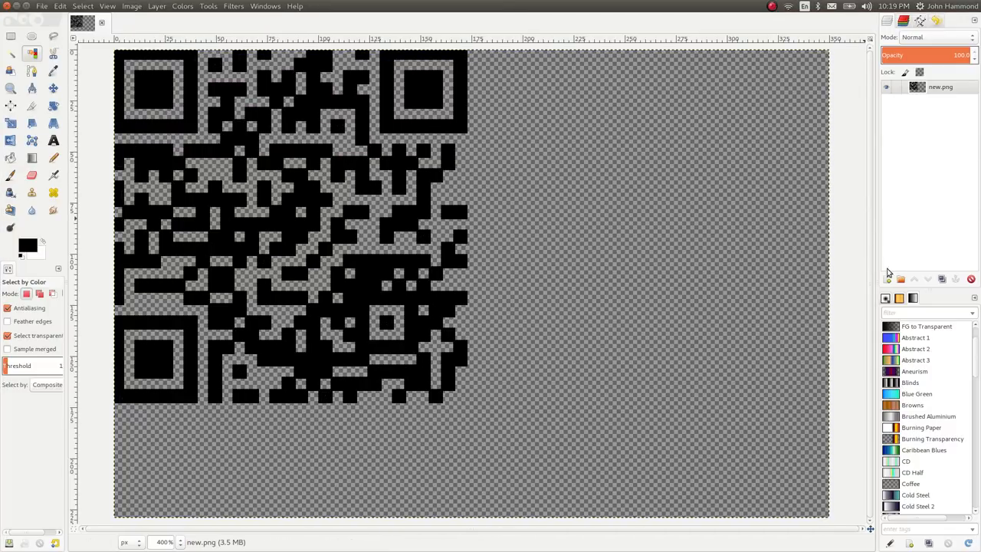
pyautogui.click(886, 279)
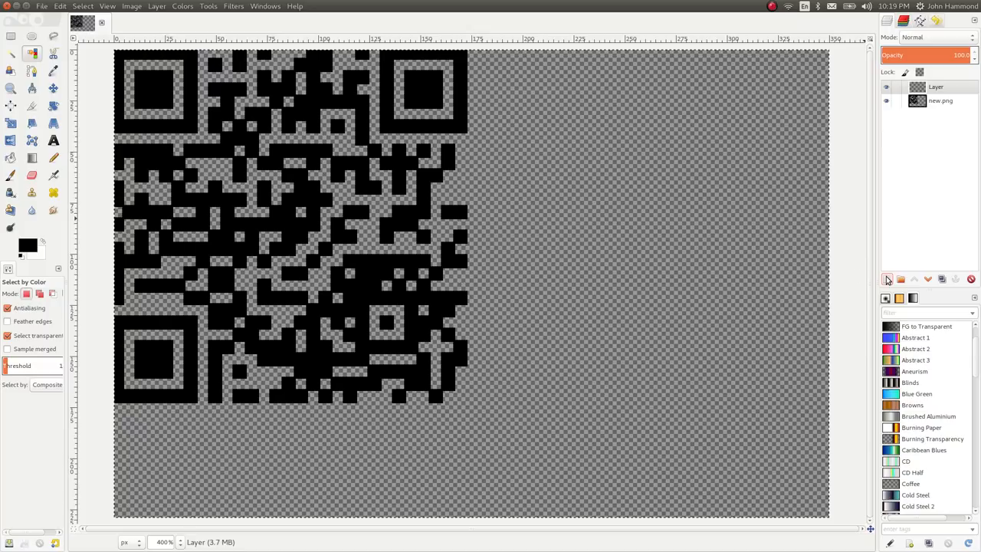
pyautogui.click(11, 156)
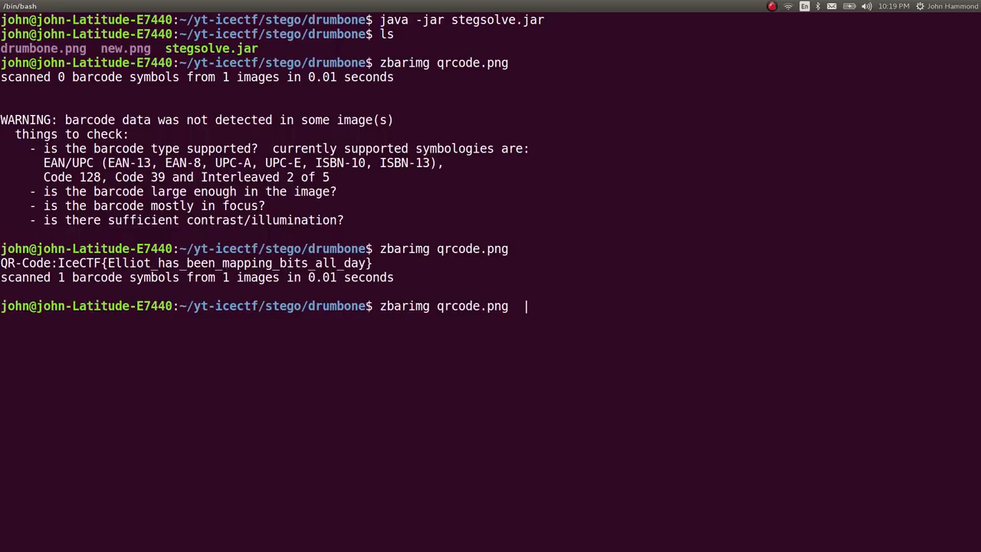
# Pipe zbarimg output through cut -d ":" -f2 into flag.txt, then start nano on get_flag
pyautogui.write('2>/de')
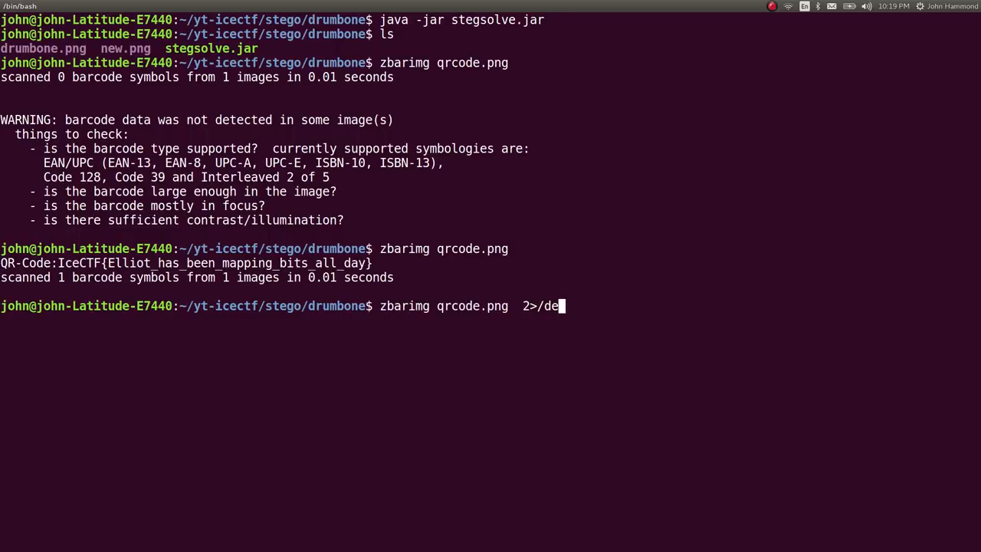
pyautogui.write('v/nl')
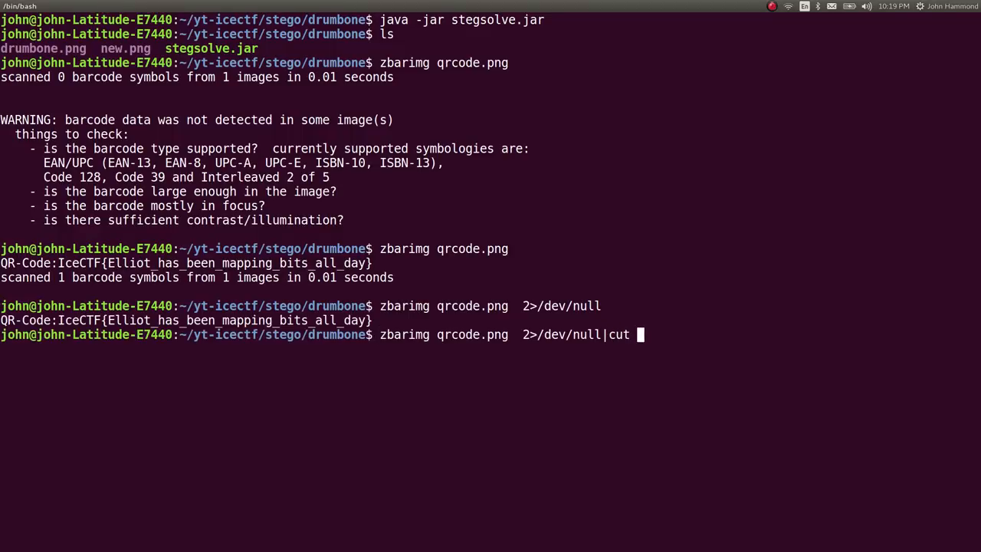
pyautogui.write('-d ":" -f2')
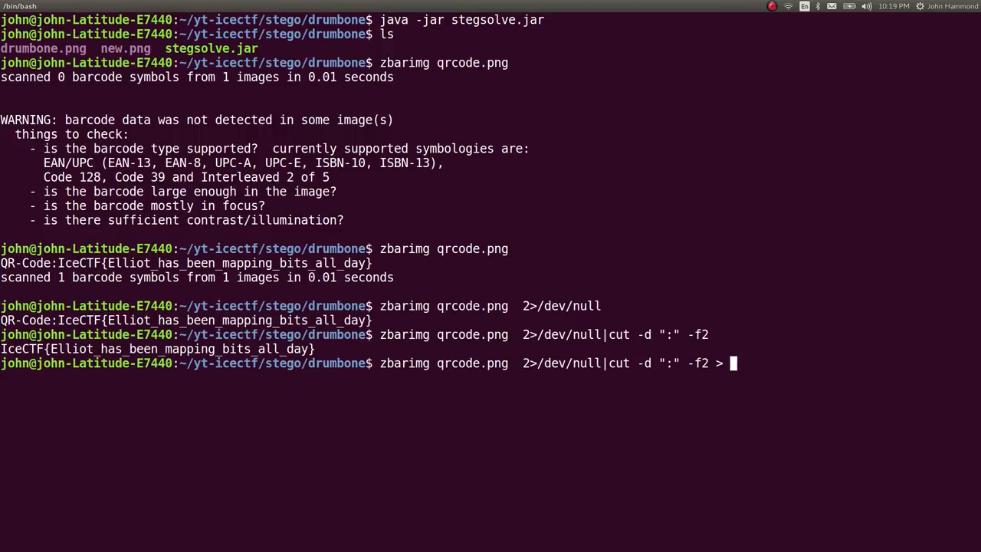
pyautogui.write('flag.txt')
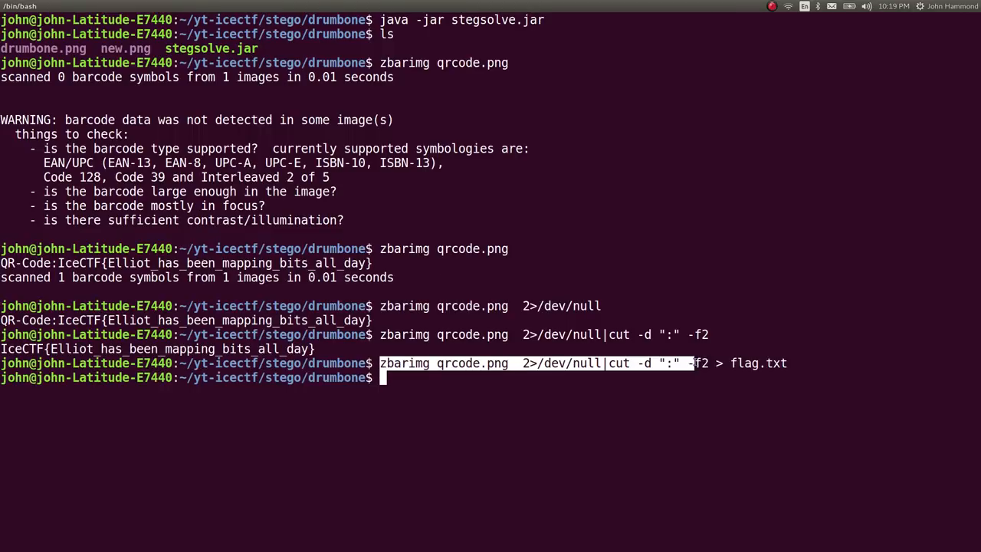
pyautogui.write('nano get')
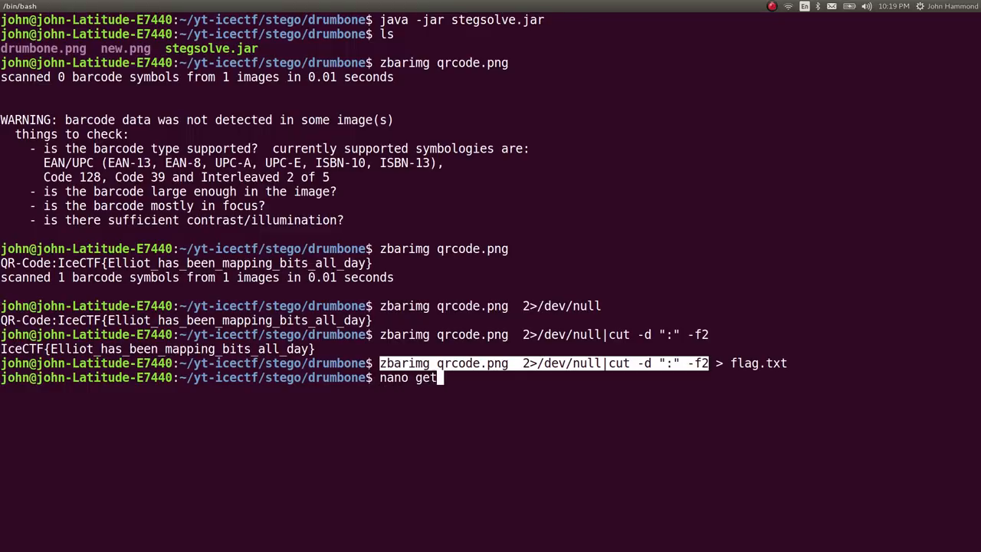
pyautogui.write('_flag.txt')
pyautogui.write('#!/bin')
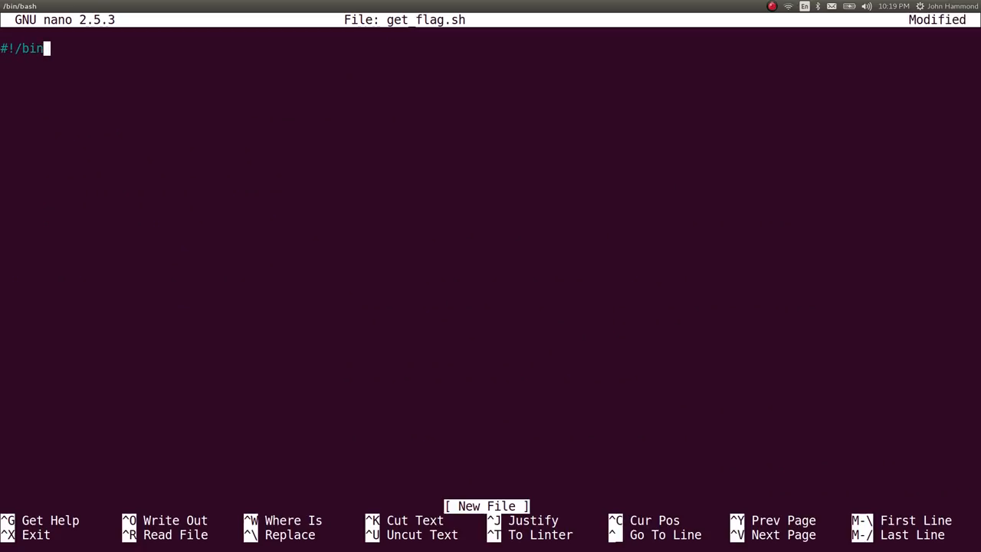
# Add the #!/bin/bash shebang and make get_flag.sh executable with chmod +x
pyautogui.write('/bash')
pyautogui.write('chmod +')
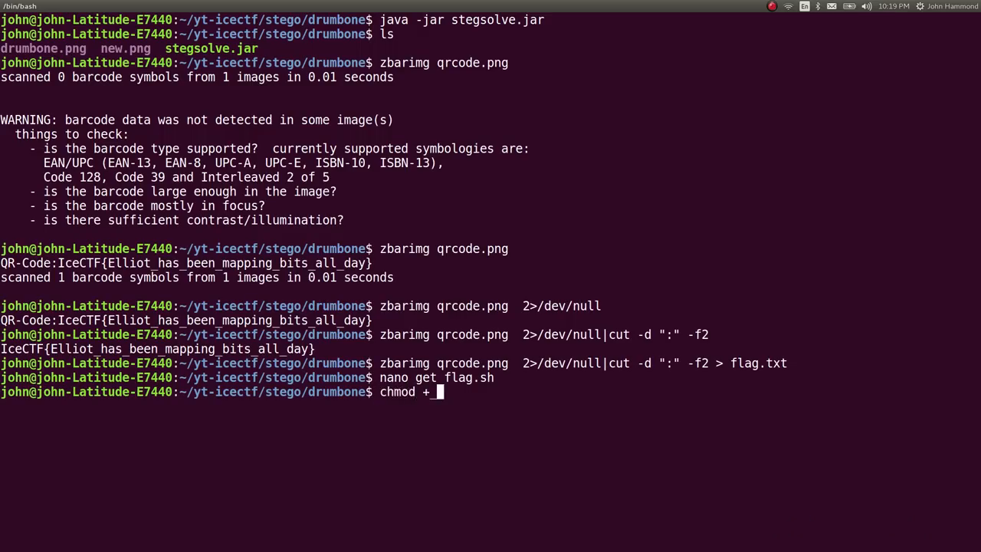
pyautogui.write('x get_flag.sh')
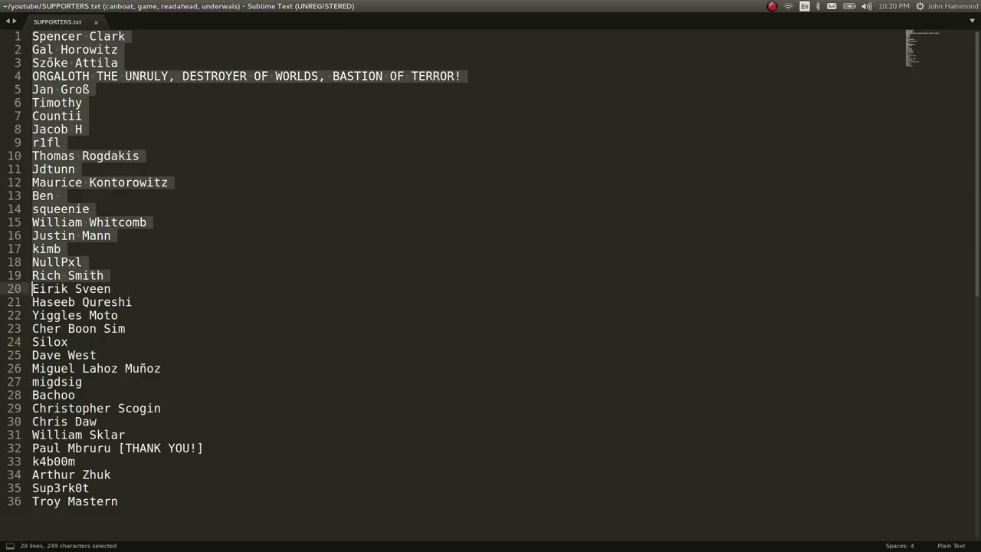
# Add a new line reading 'hsihciosh plz su' at the end of SUPPORTERS.txt
pyautogui.click(116, 501)
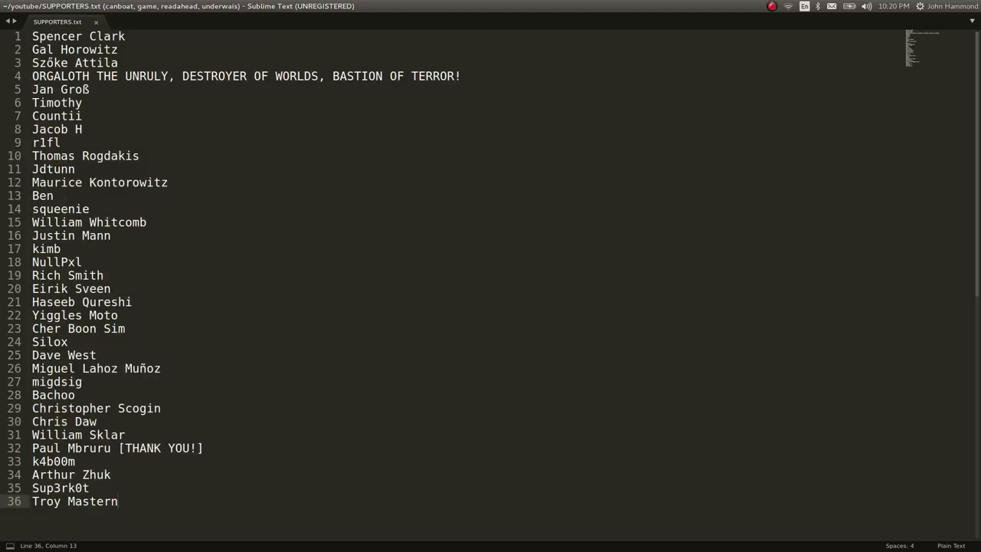
pyautogui.write('hsihciosh plz su')
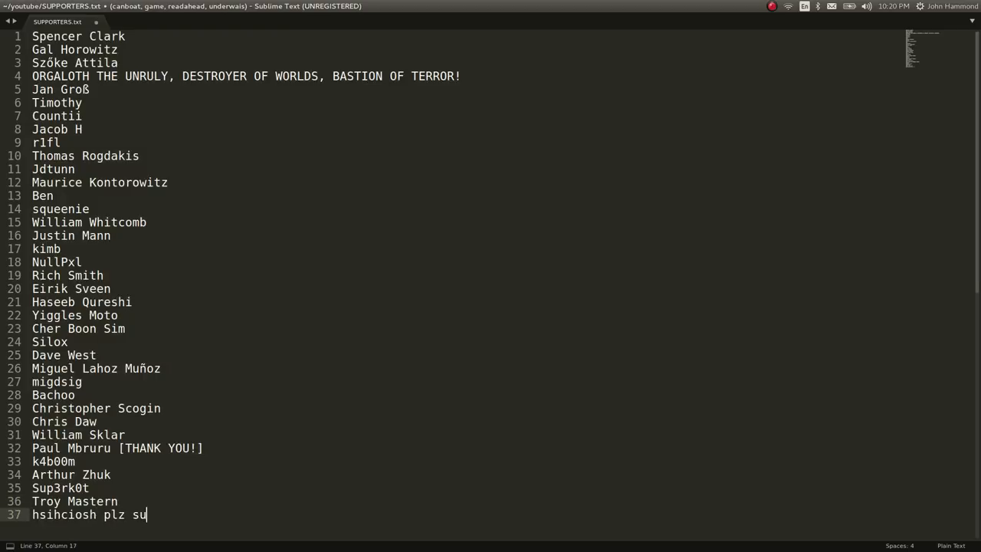